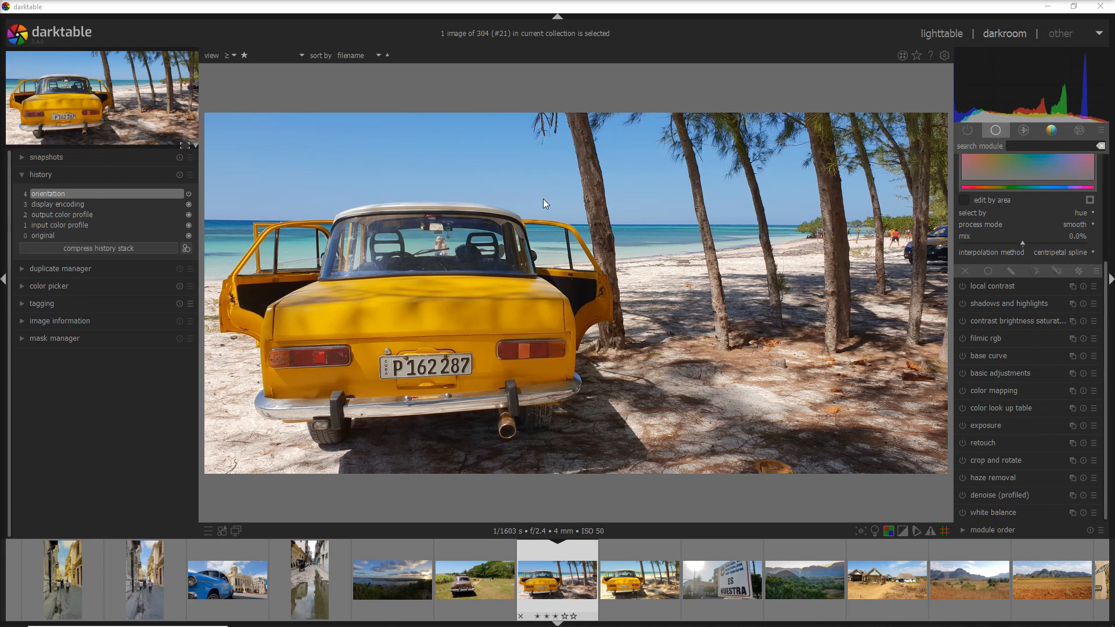
pyautogui.moveTo(449, 392)
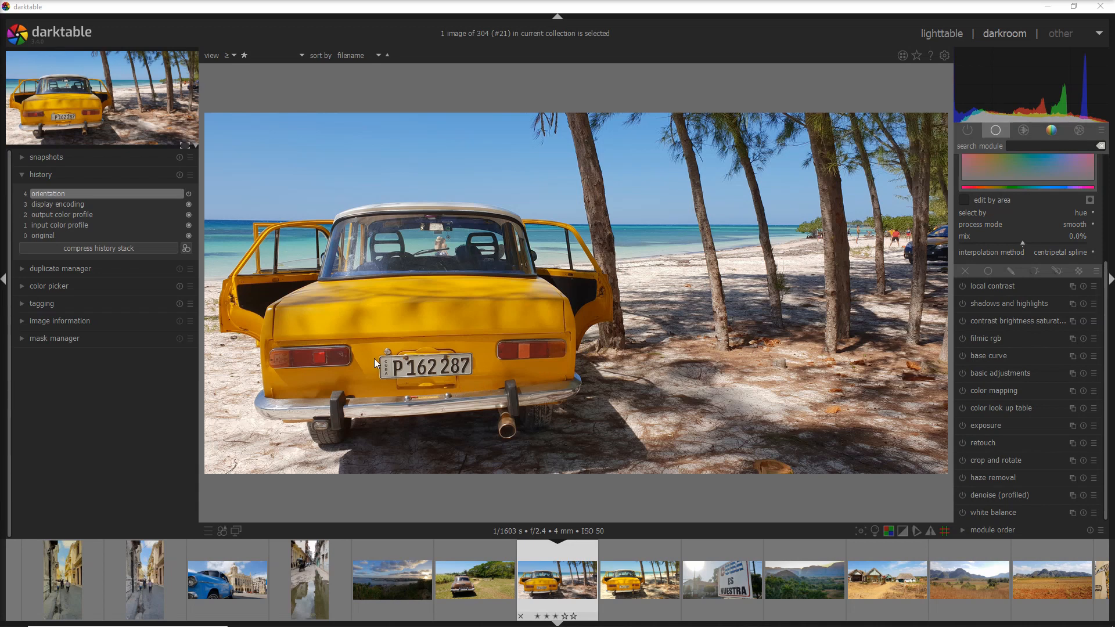
pyautogui.moveTo(344, 333)
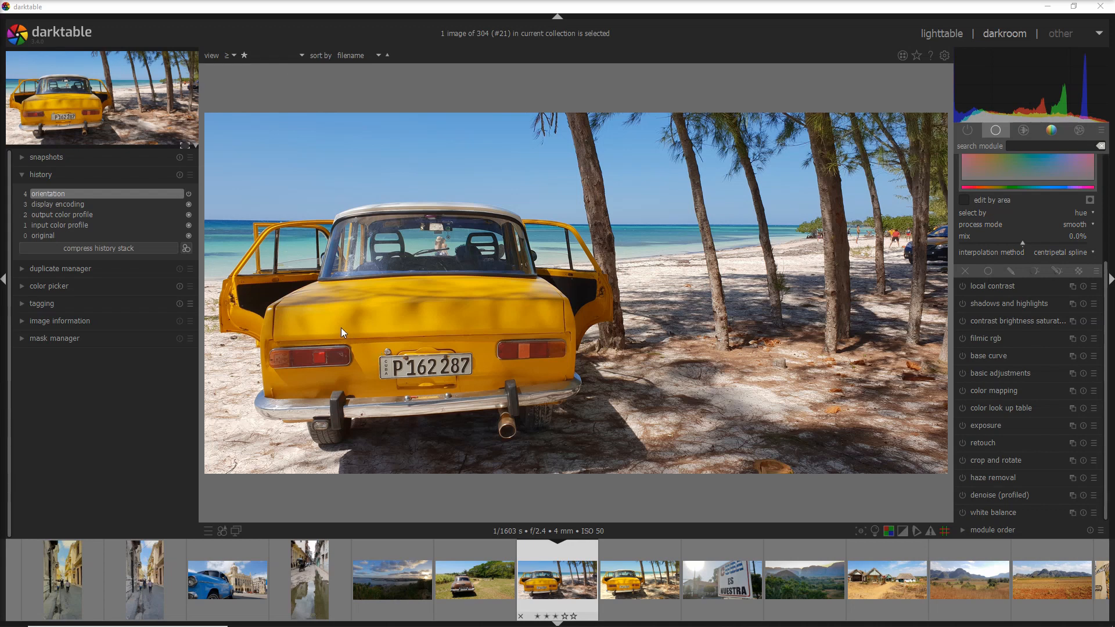
pyautogui.moveTo(678, 295)
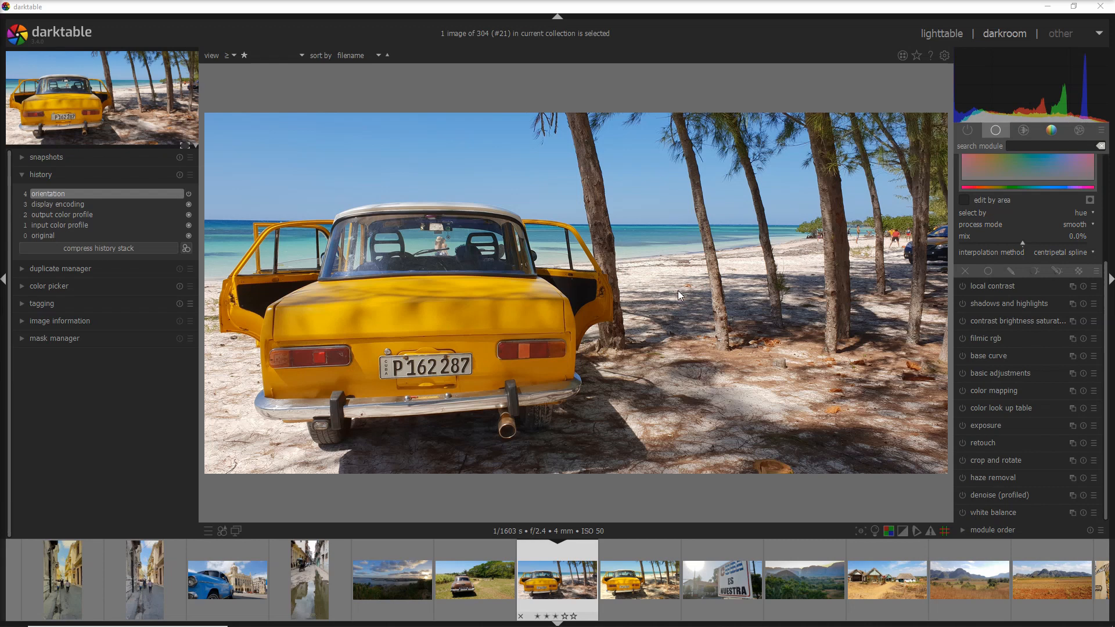
pyautogui.moveTo(708, 227)
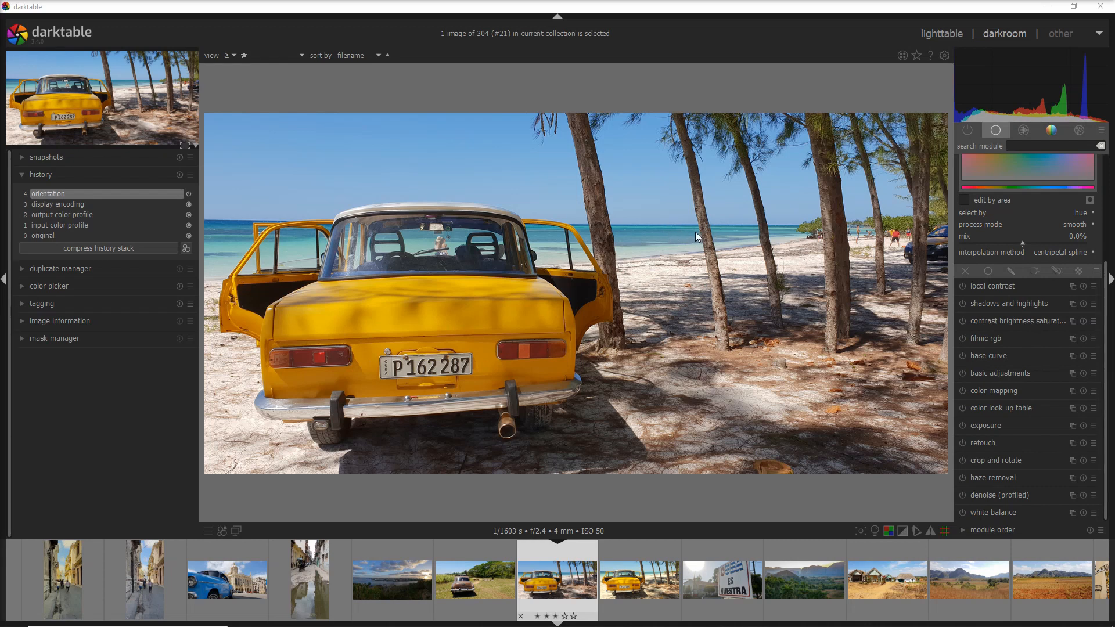
pyautogui.moveTo(683, 254)
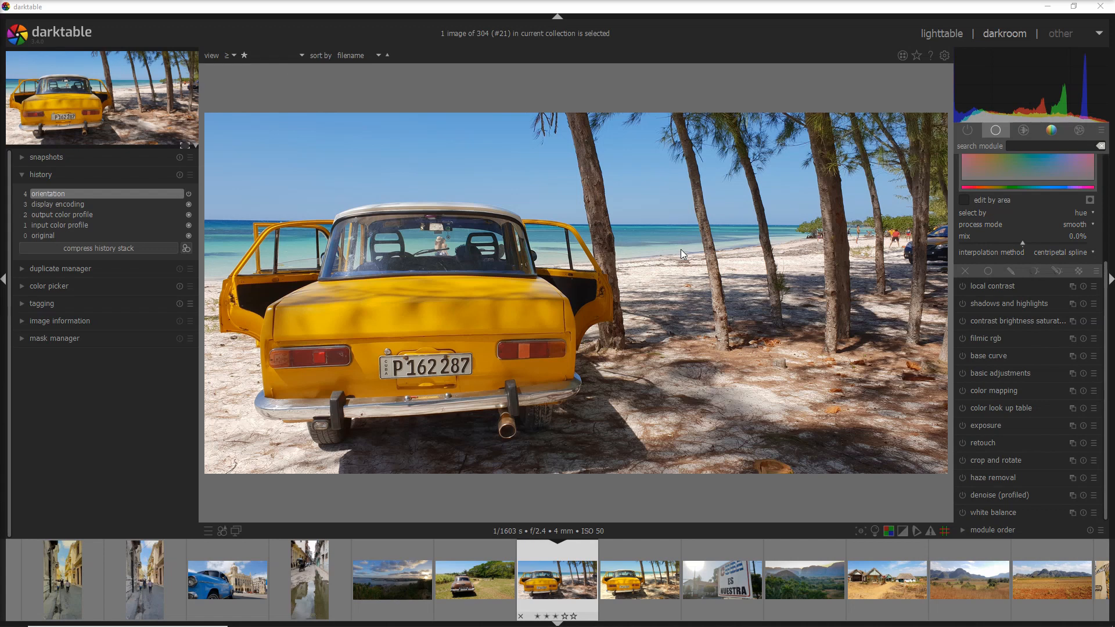
pyautogui.moveTo(685, 257)
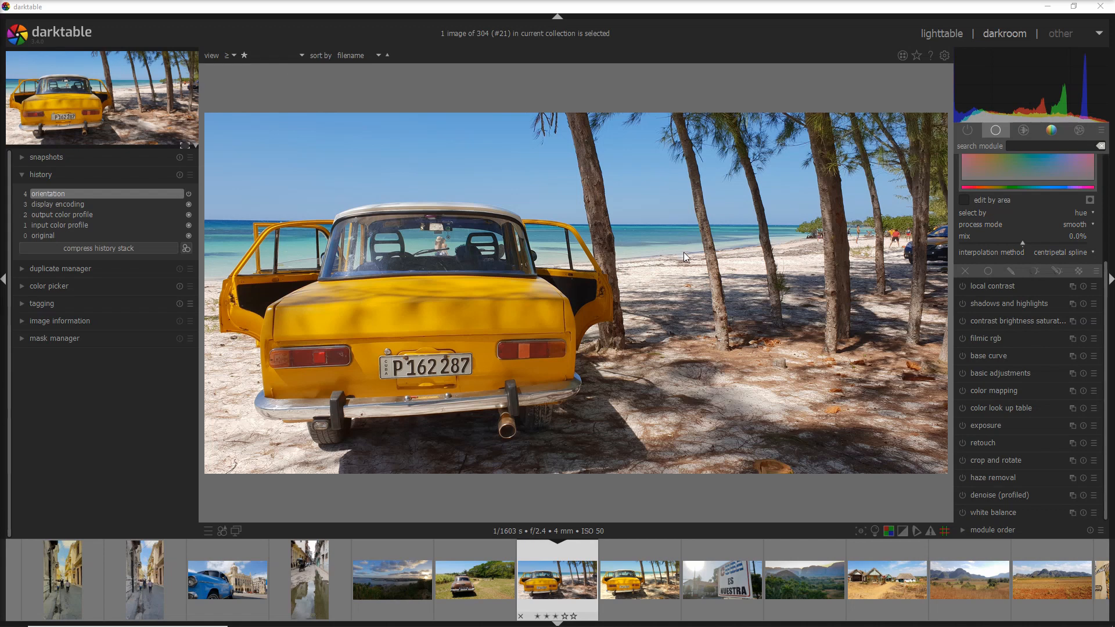
pyautogui.moveTo(105, 222)
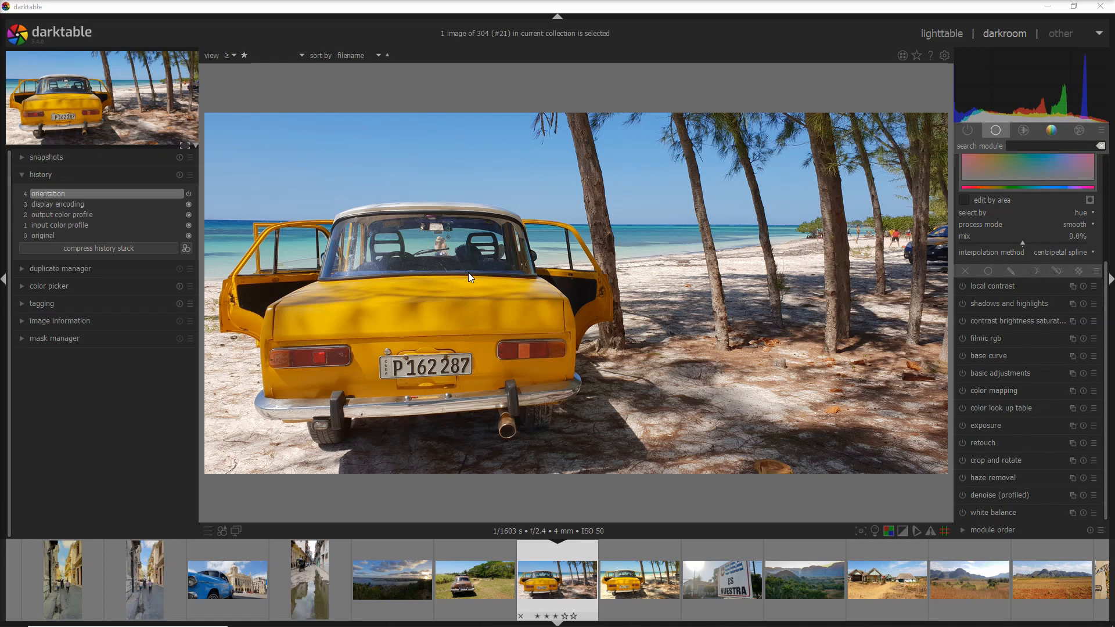
pyautogui.moveTo(971, 260)
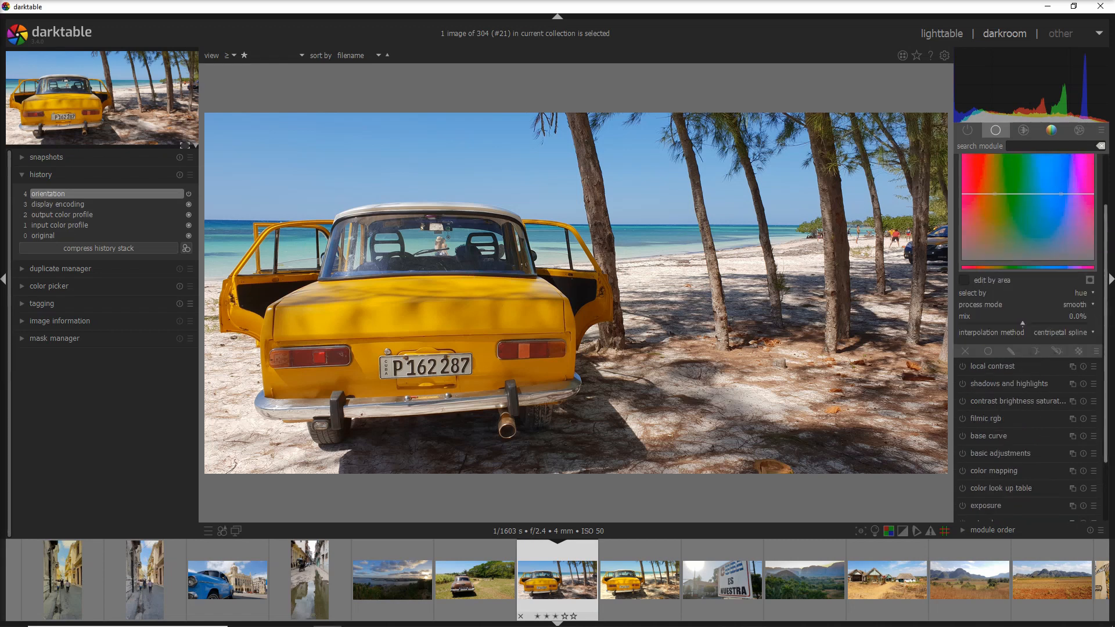
# Switch on the color zones module for the beach photo
pyautogui.click(990, 162)
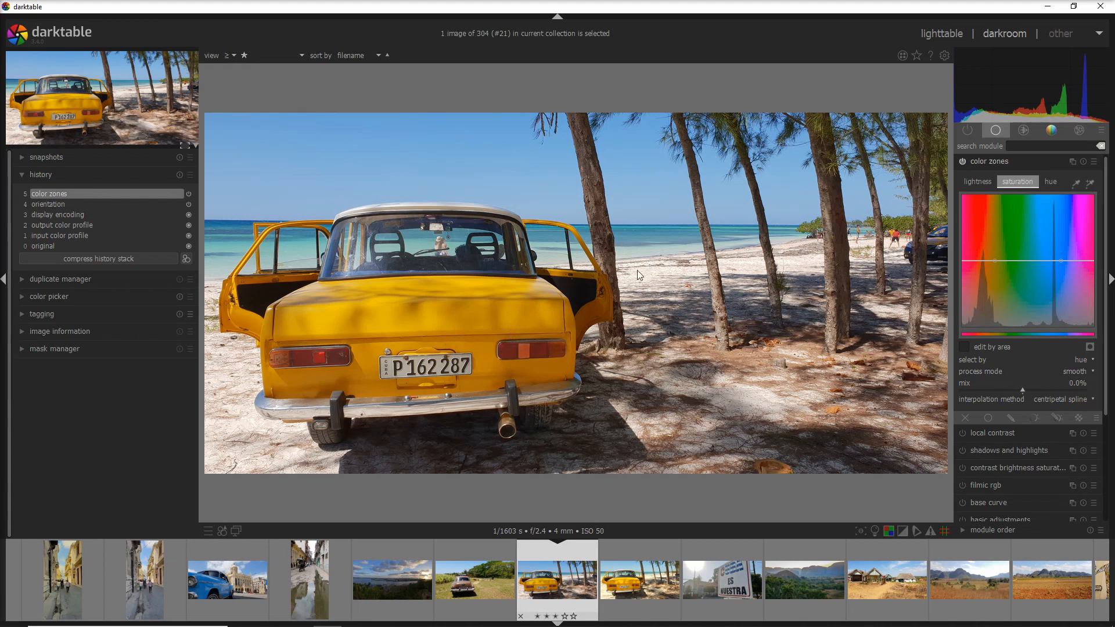
pyautogui.moveTo(388, 334)
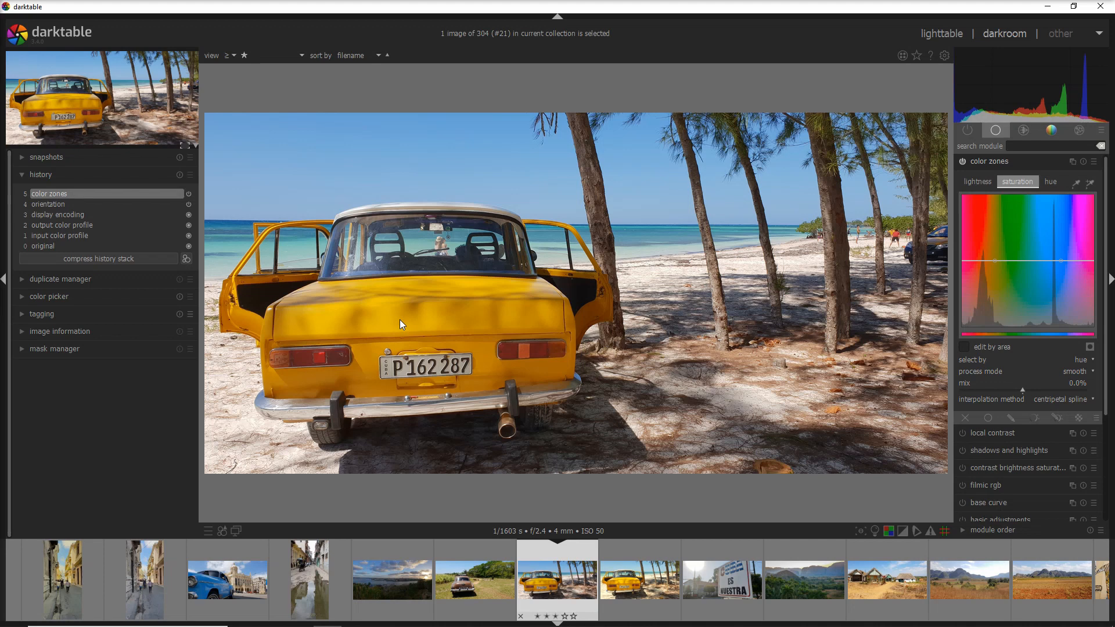
pyautogui.moveTo(468, 304)
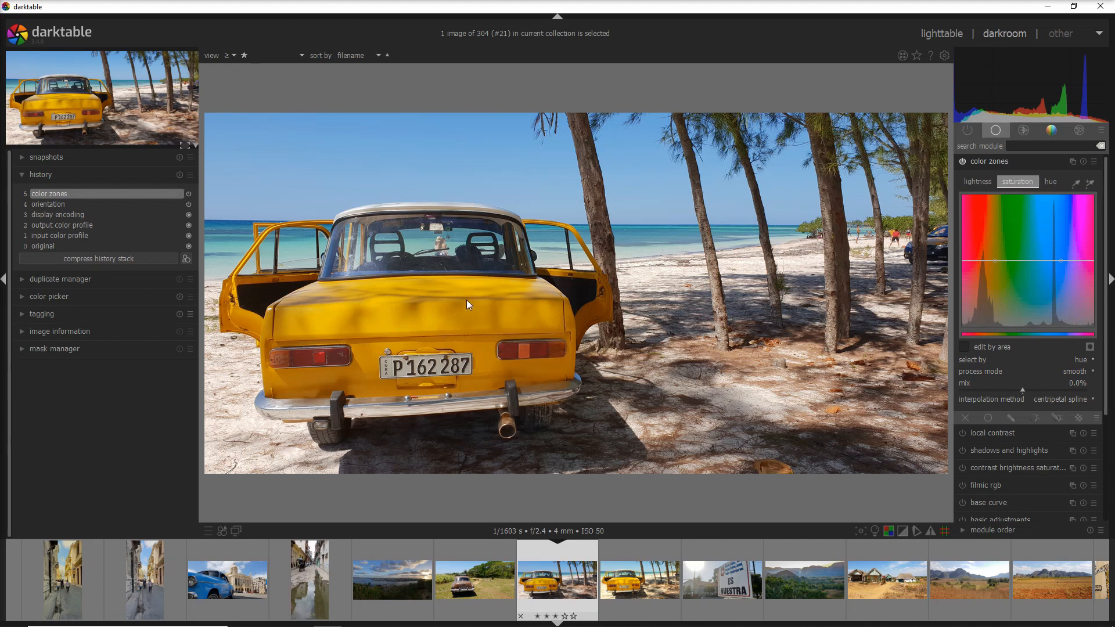
pyautogui.moveTo(496, 351)
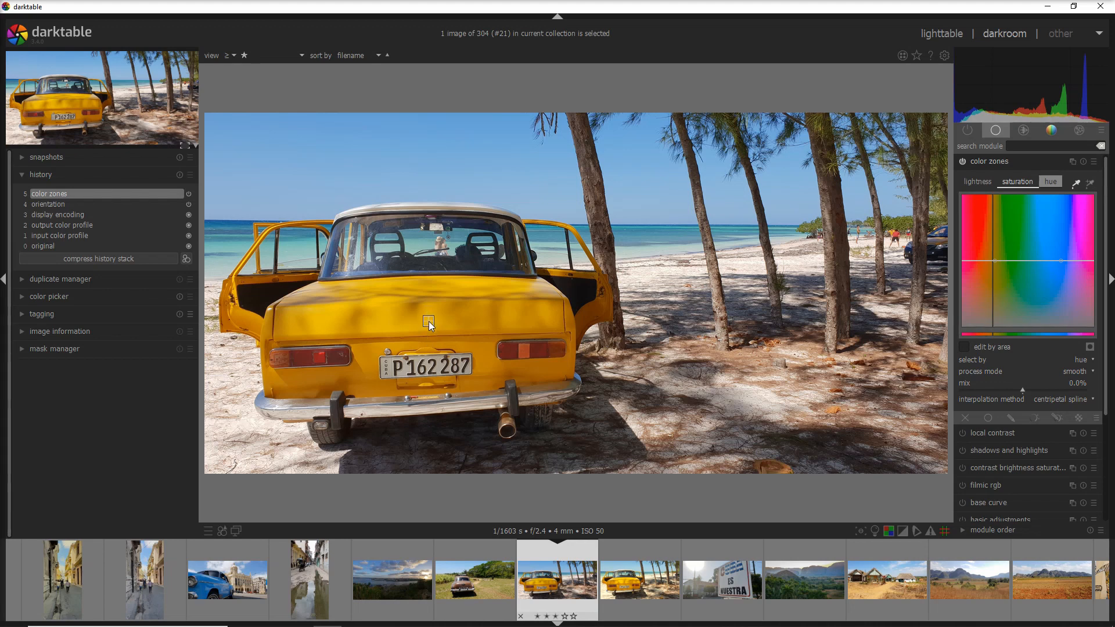
pyautogui.moveTo(998, 319)
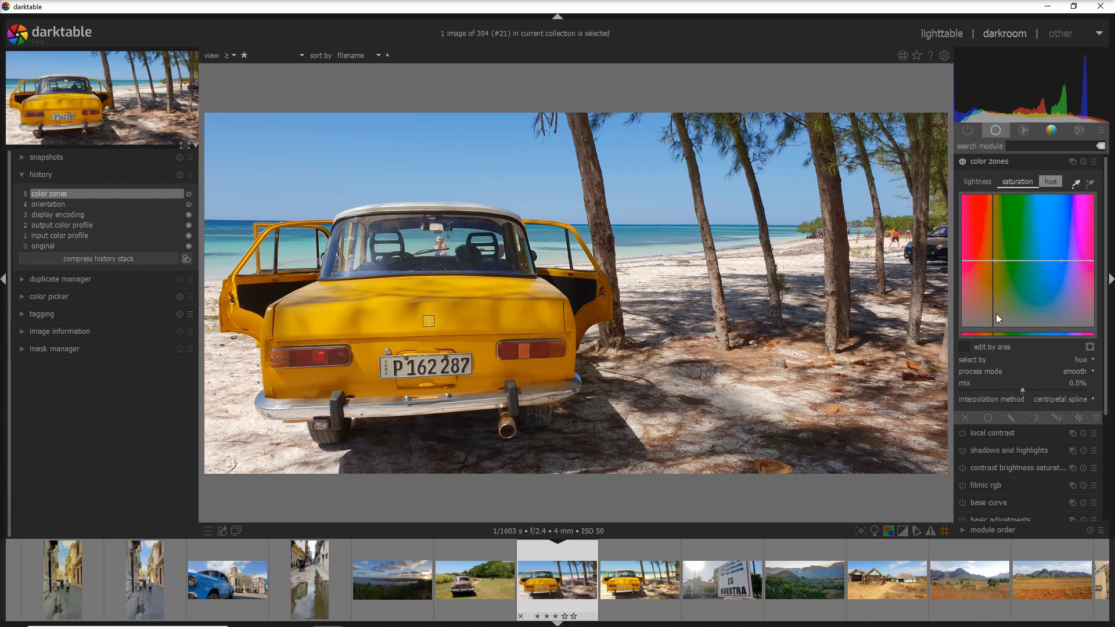
pyautogui.moveTo(977, 263)
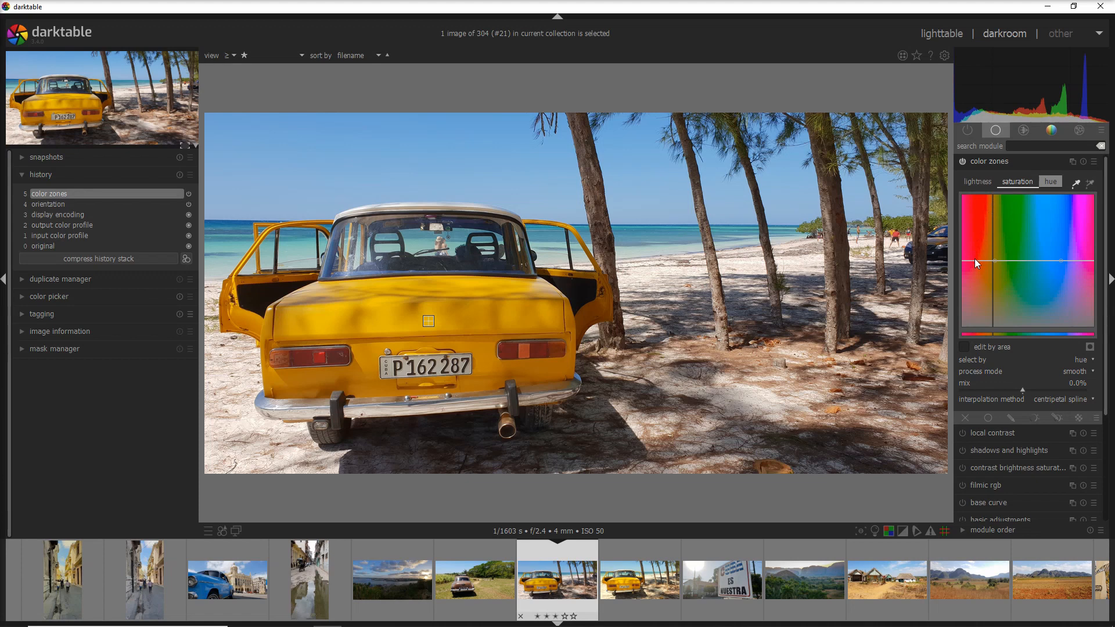
pyautogui.moveTo(992, 244)
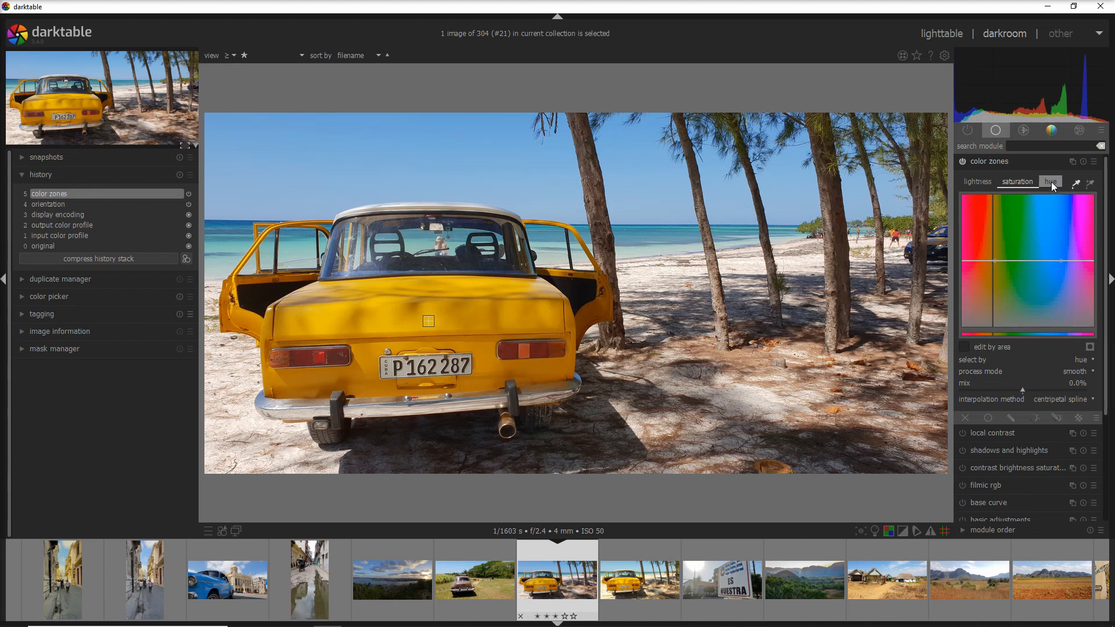
# Drag the color zones hue curve down at the yellow point until the car turns pink
pyautogui.click(1050, 182)
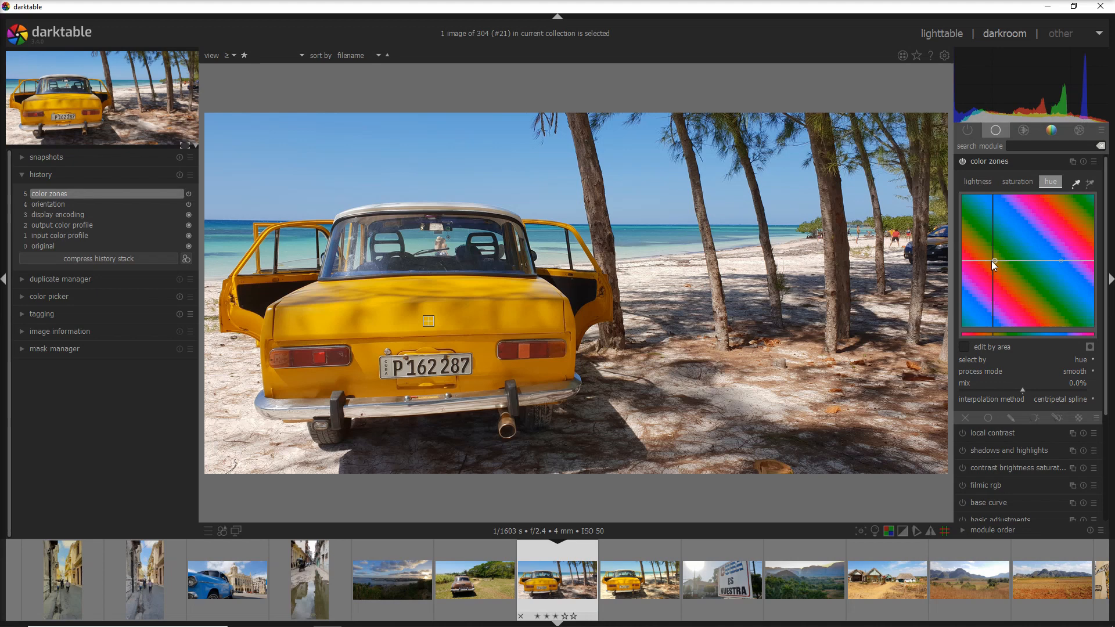
pyautogui.moveTo(996, 265); pyautogui.dragTo(994, 258)
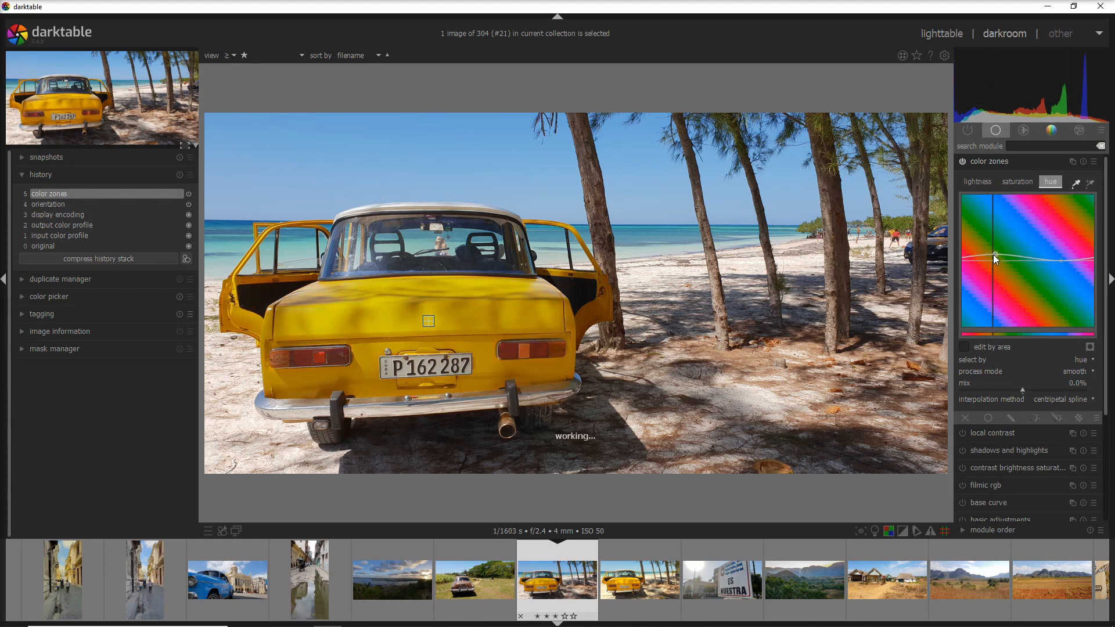
pyautogui.moveTo(993, 258); pyautogui.dragTo(1001, 235)
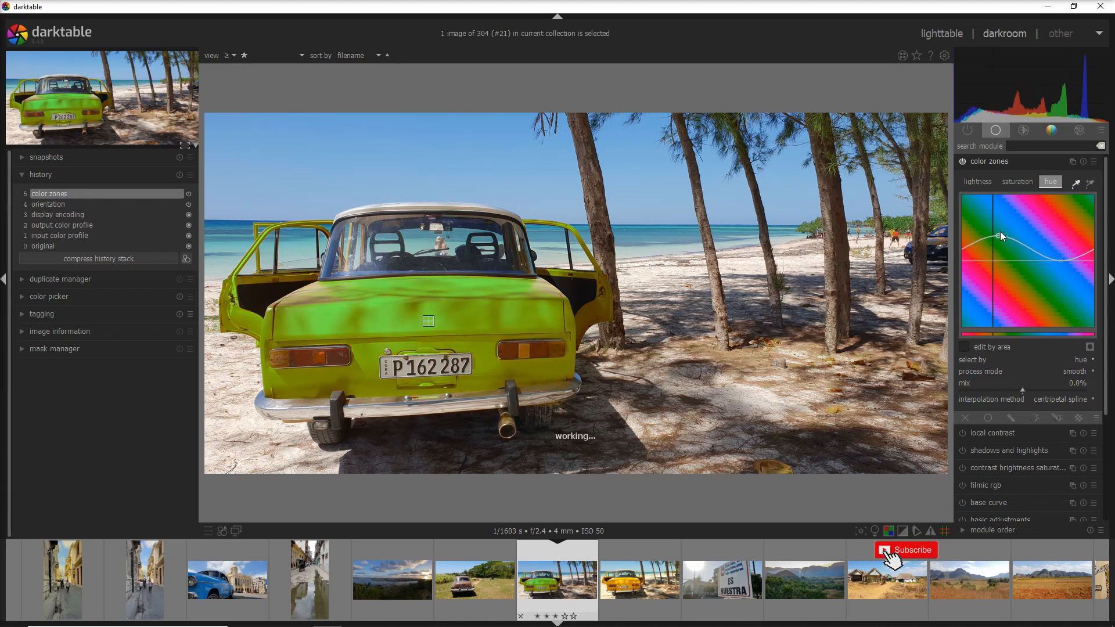
pyautogui.moveTo(1001, 237); pyautogui.dragTo(991, 284)
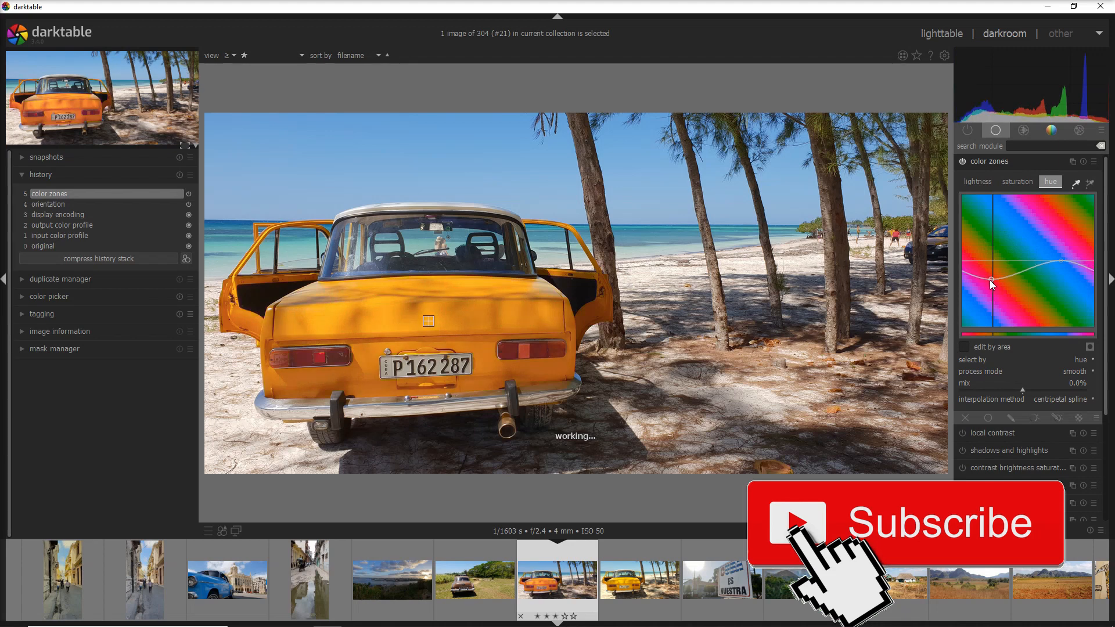
pyautogui.moveTo(991, 283); pyautogui.dragTo(992, 308)
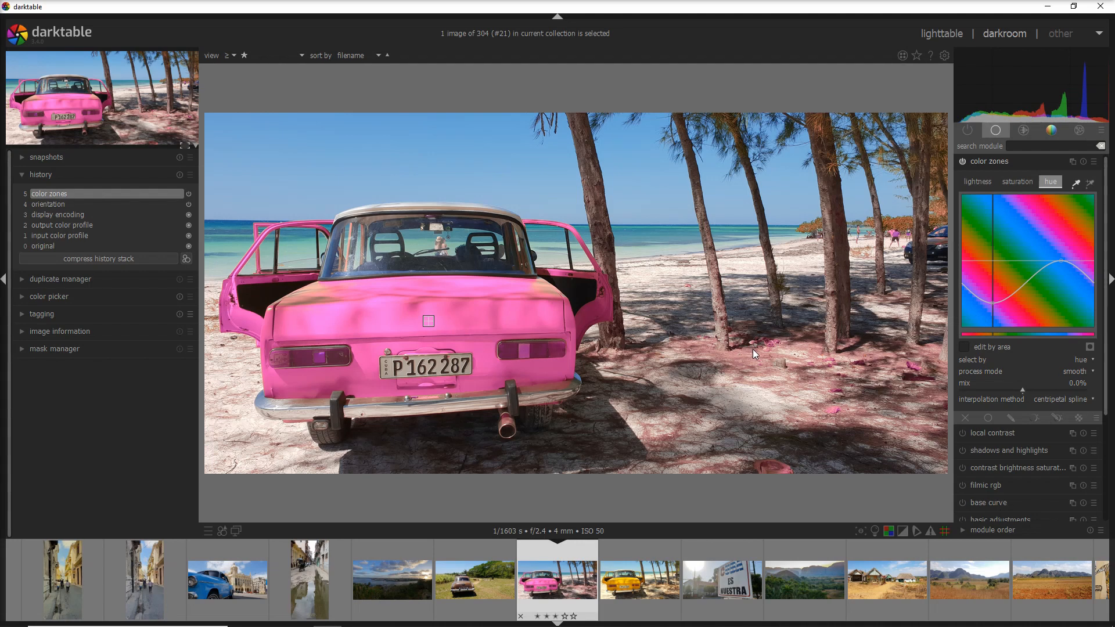
pyautogui.moveTo(783, 360)
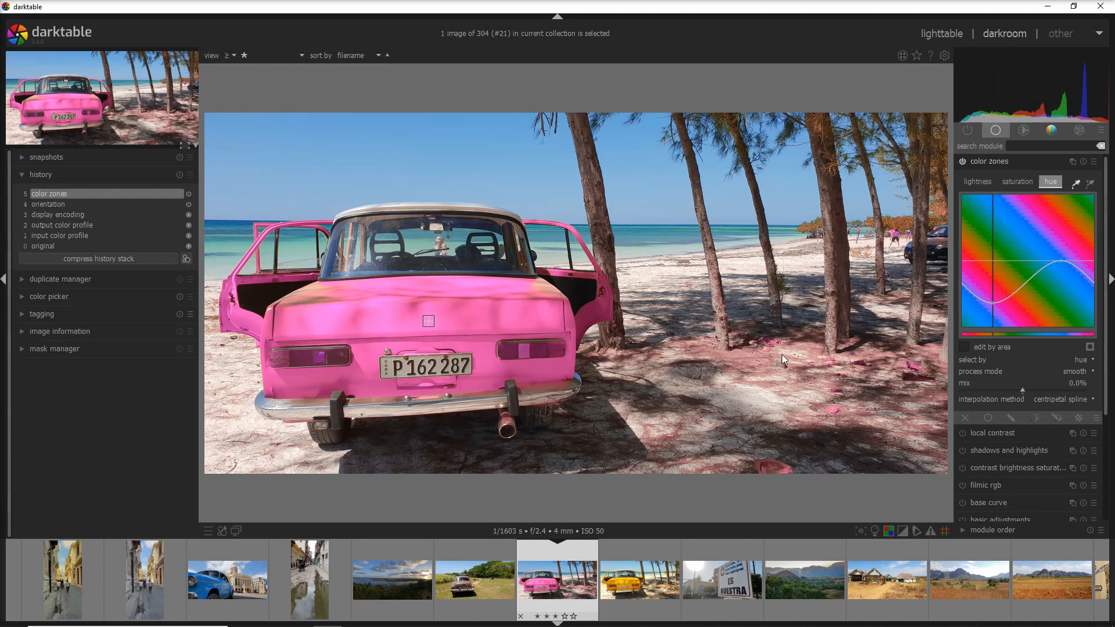
pyautogui.moveTo(530, 359)
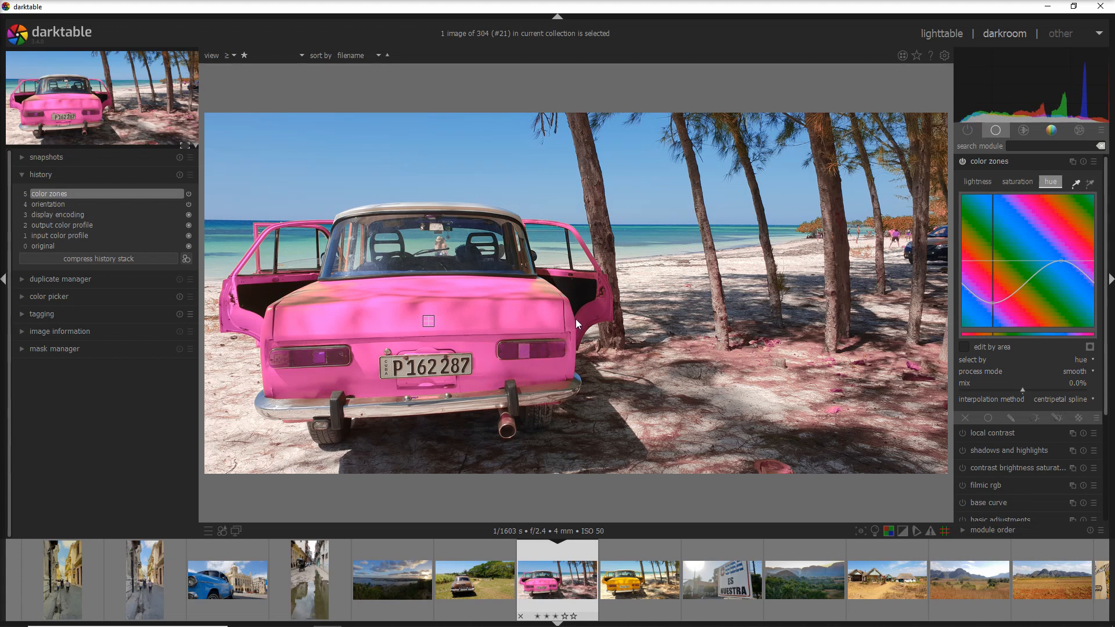
pyautogui.moveTo(342, 382)
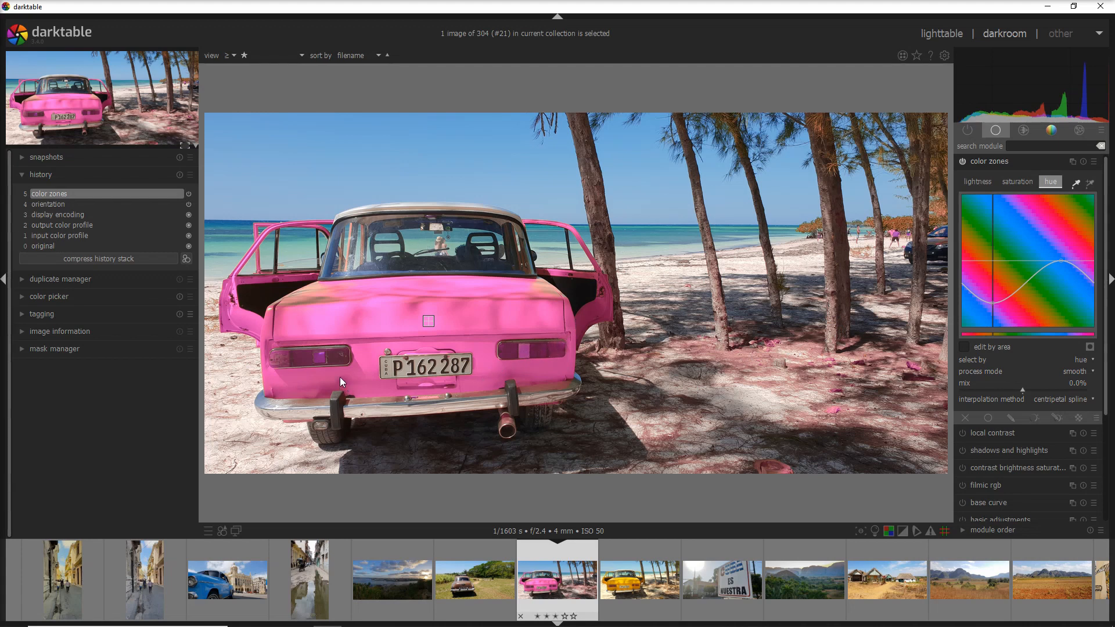
pyautogui.moveTo(448, 314)
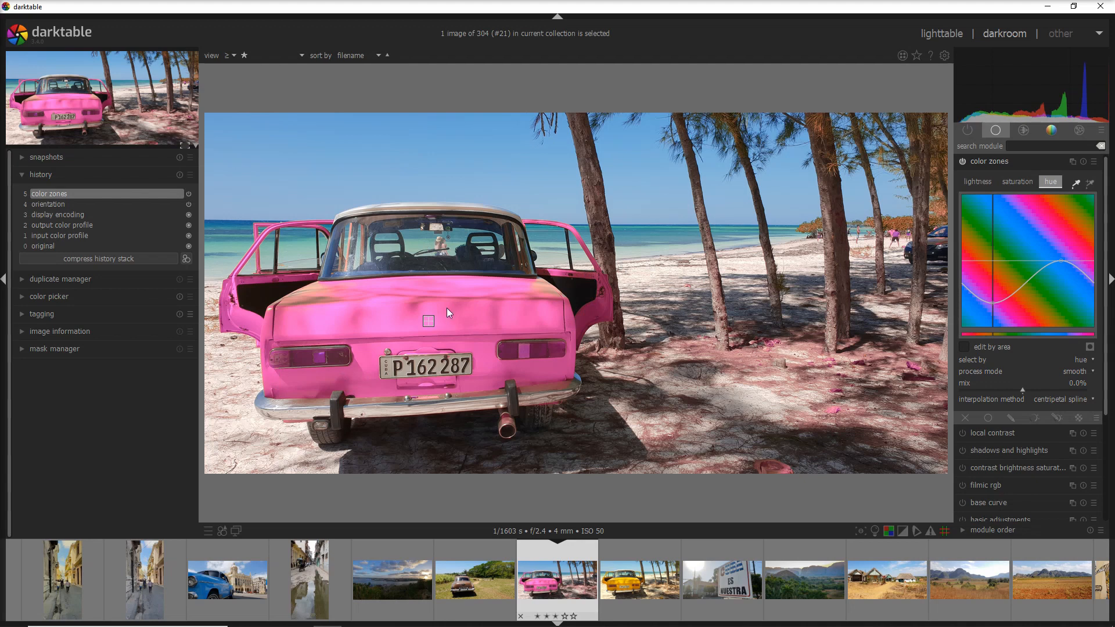
pyautogui.moveTo(372, 370)
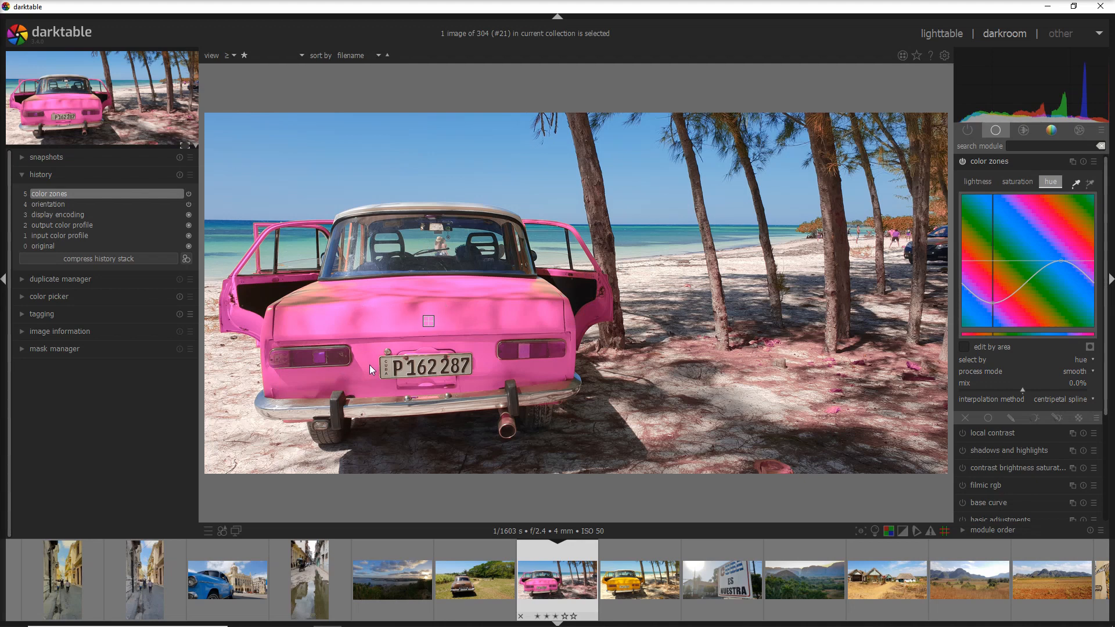
pyautogui.moveTo(626, 401)
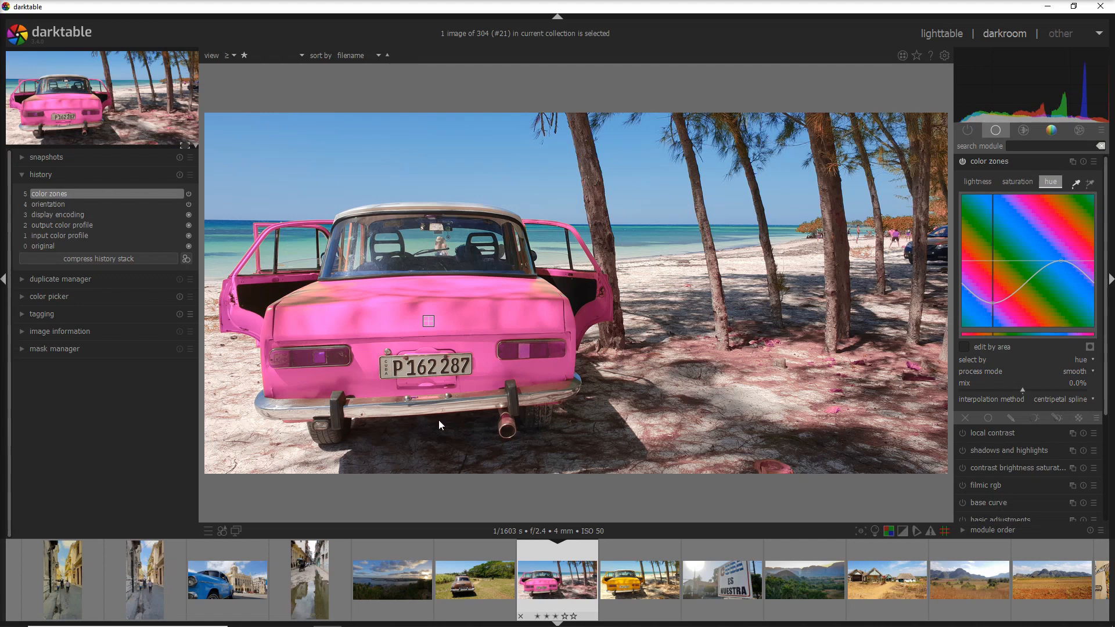
pyautogui.moveTo(631, 368)
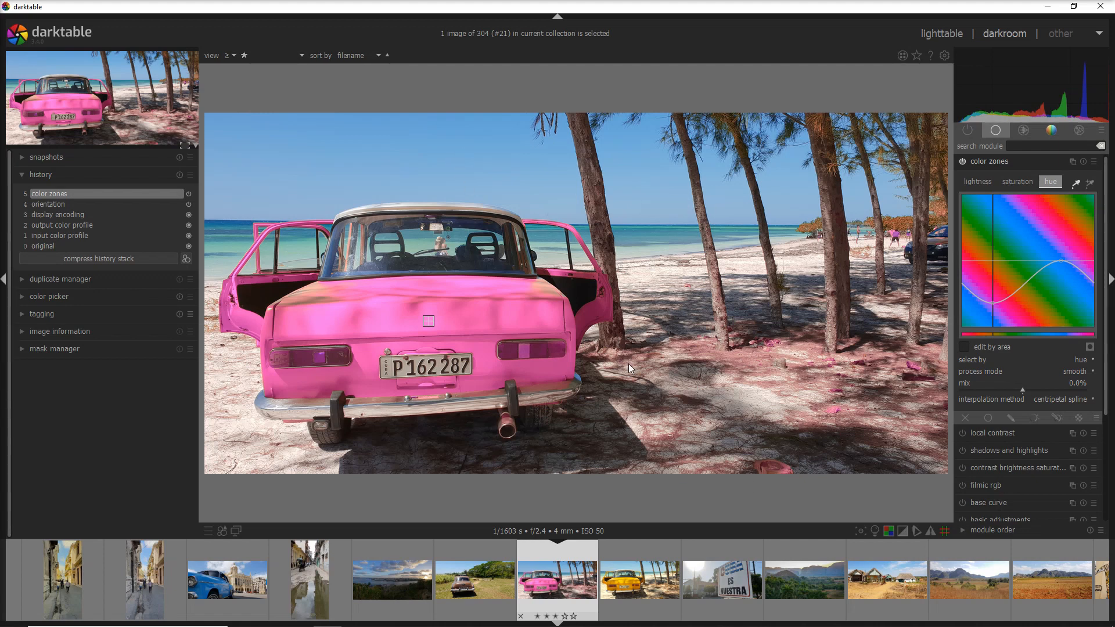
pyautogui.moveTo(237, 247)
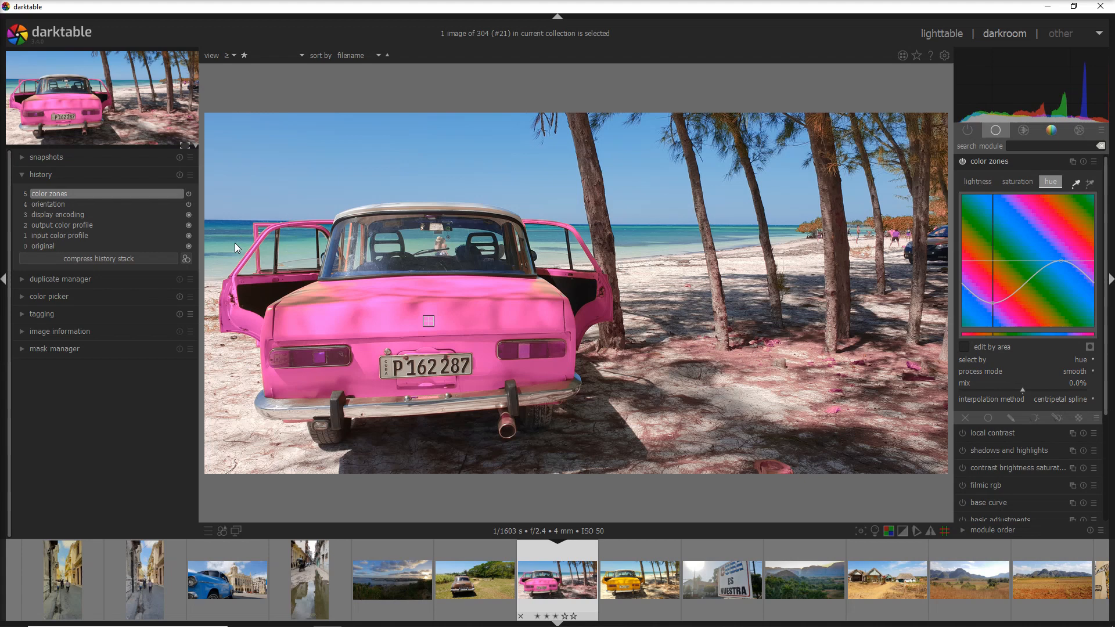
pyautogui.moveTo(706, 384)
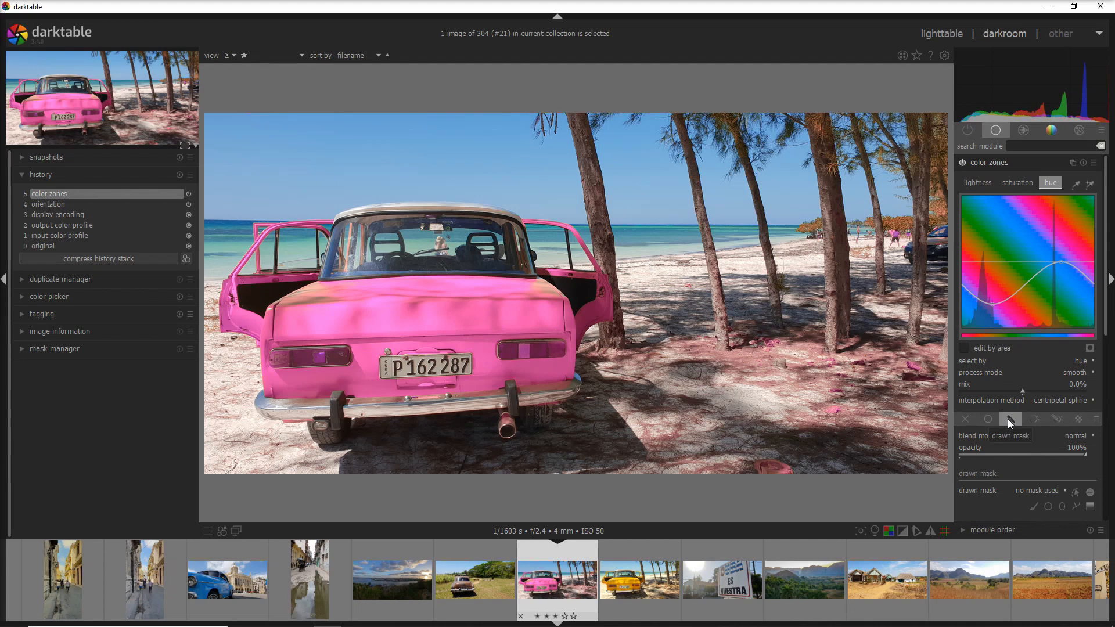
pyautogui.moveTo(1010, 420)
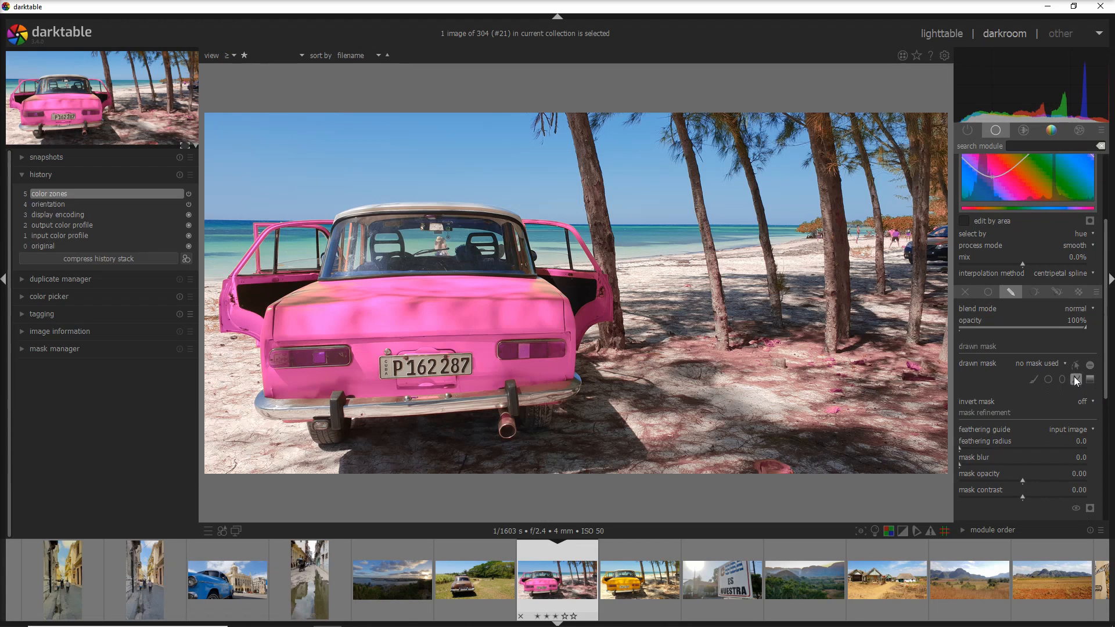
pyautogui.moveTo(1076, 379)
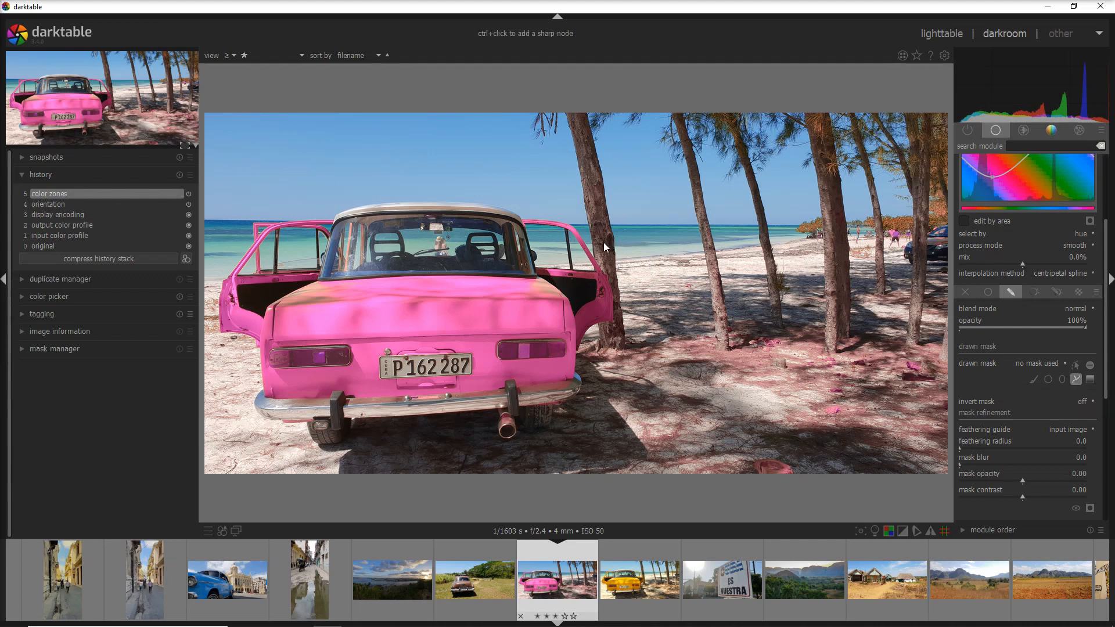
pyautogui.moveTo(571, 223)
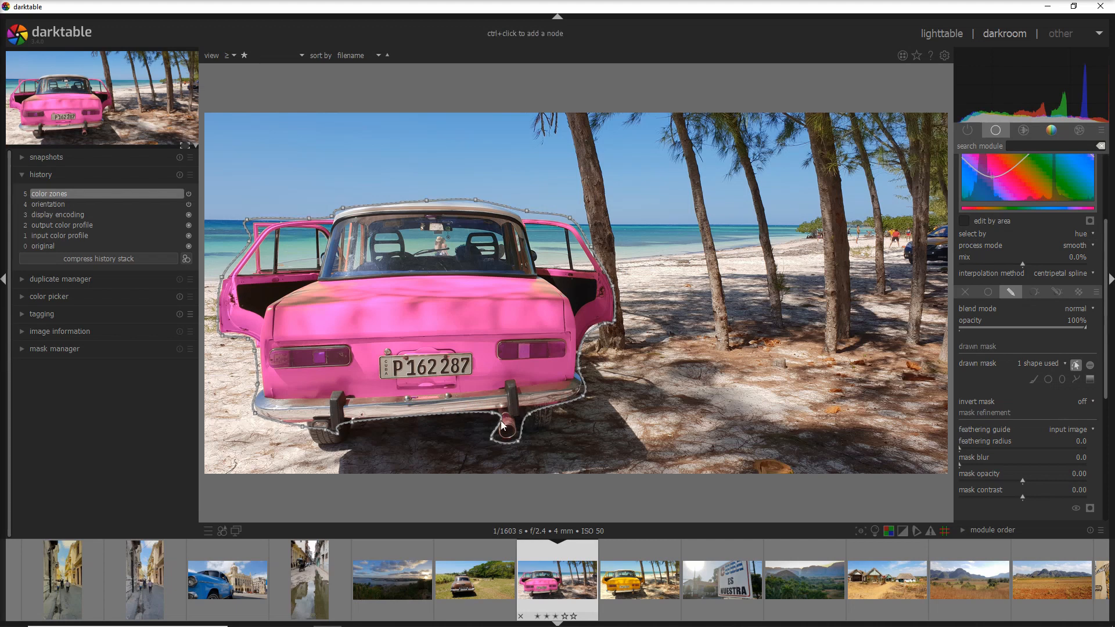
pyautogui.moveTo(424, 221)
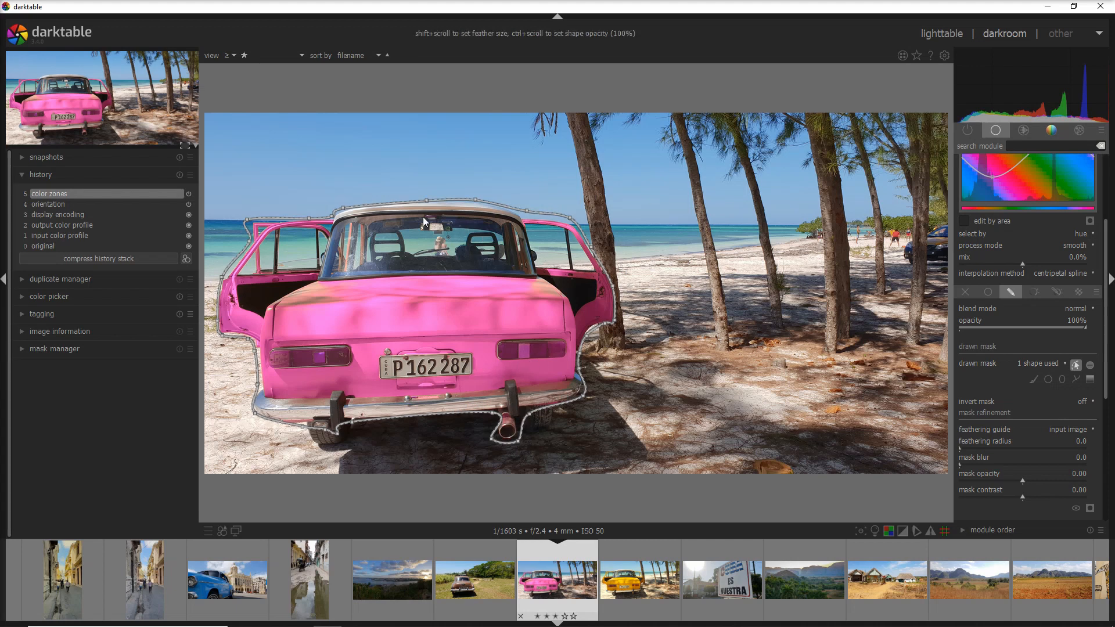
pyautogui.moveTo(910, 286)
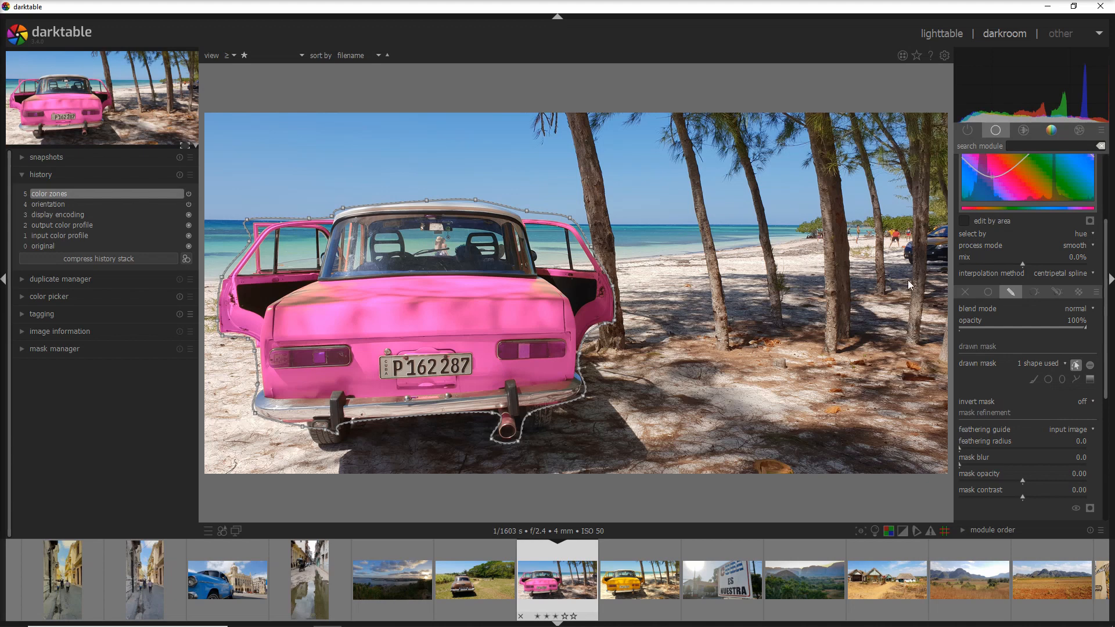
pyautogui.moveTo(1107, 378)
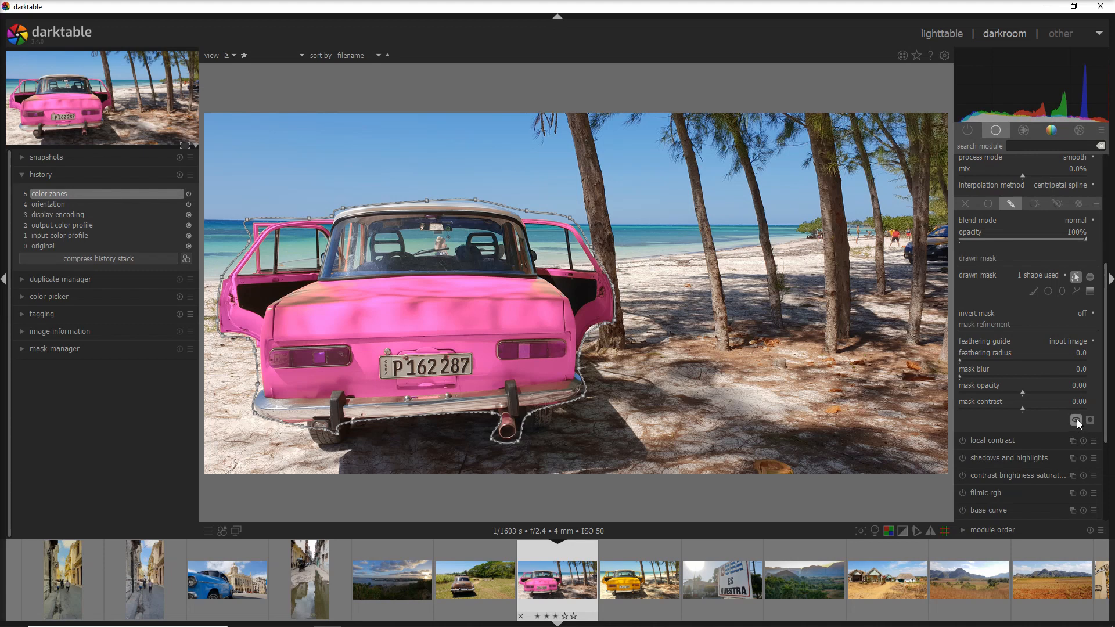
pyautogui.moveTo(1077, 420)
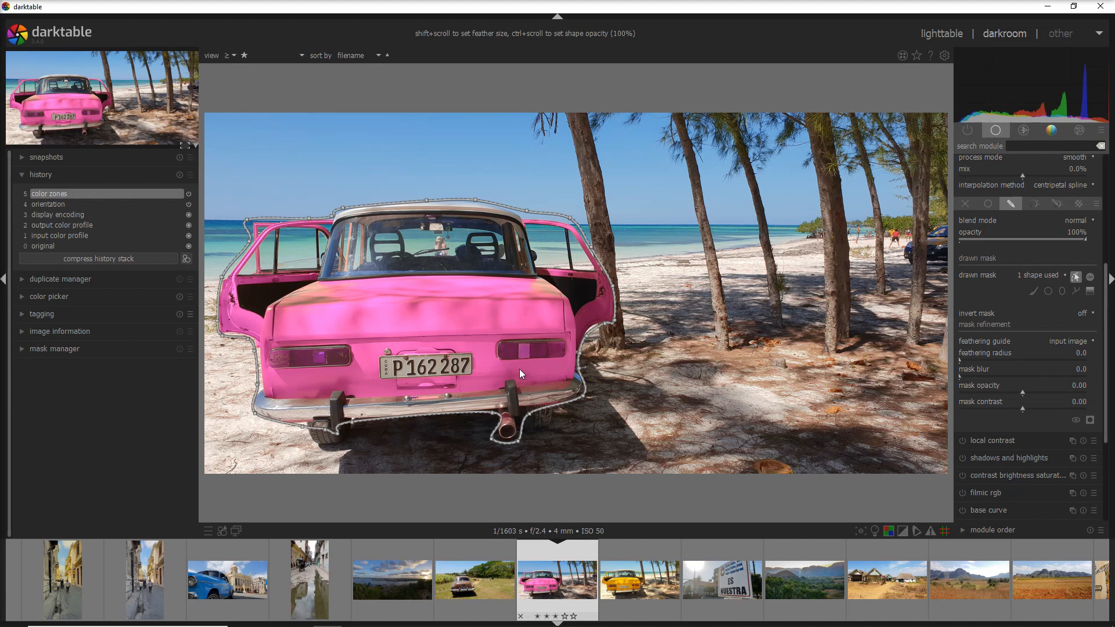
pyautogui.moveTo(479, 345)
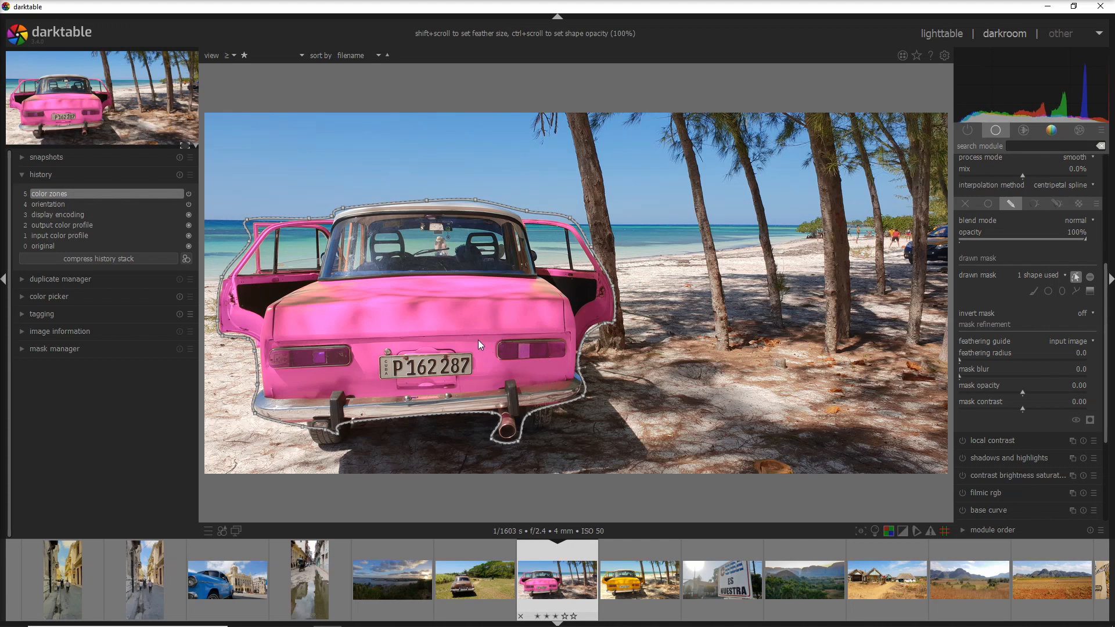
pyautogui.moveTo(444, 329)
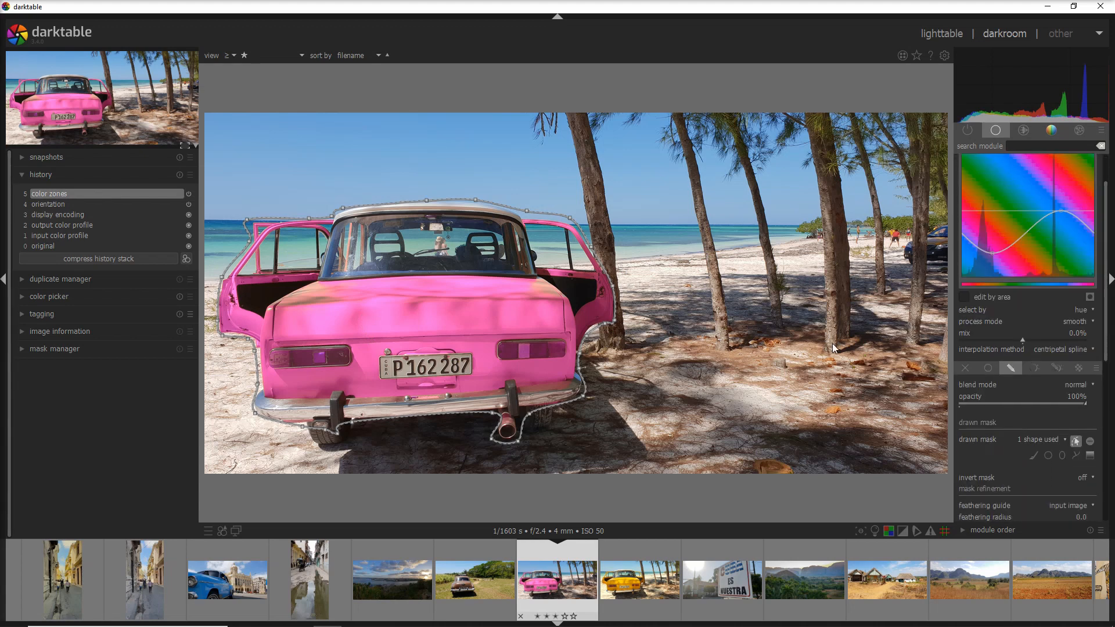
pyautogui.moveTo(415, 281)
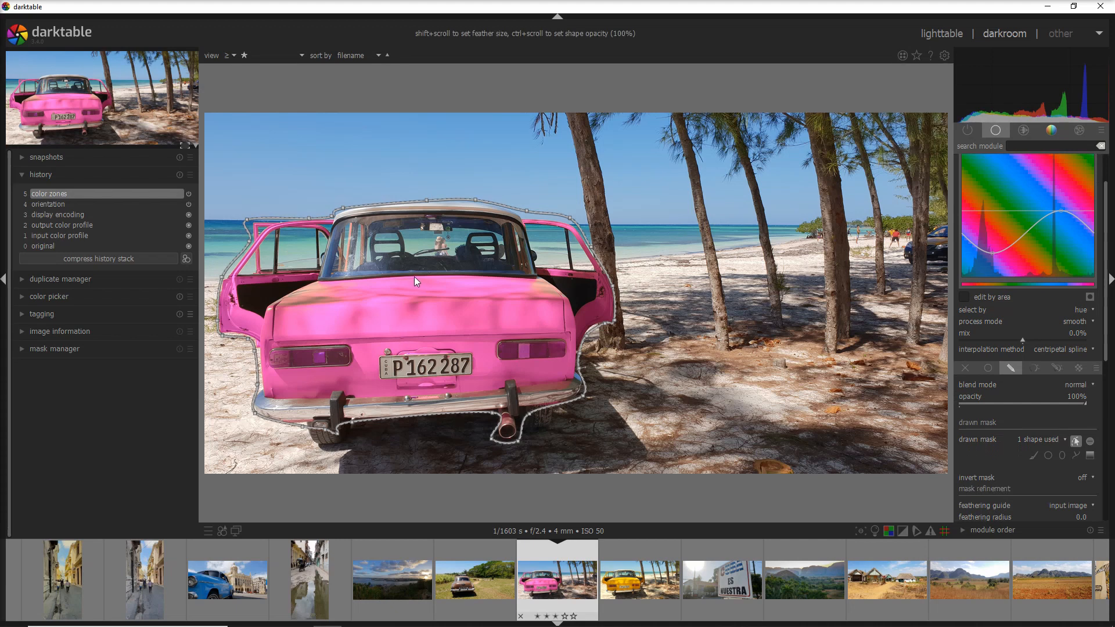
pyautogui.moveTo(402, 292)
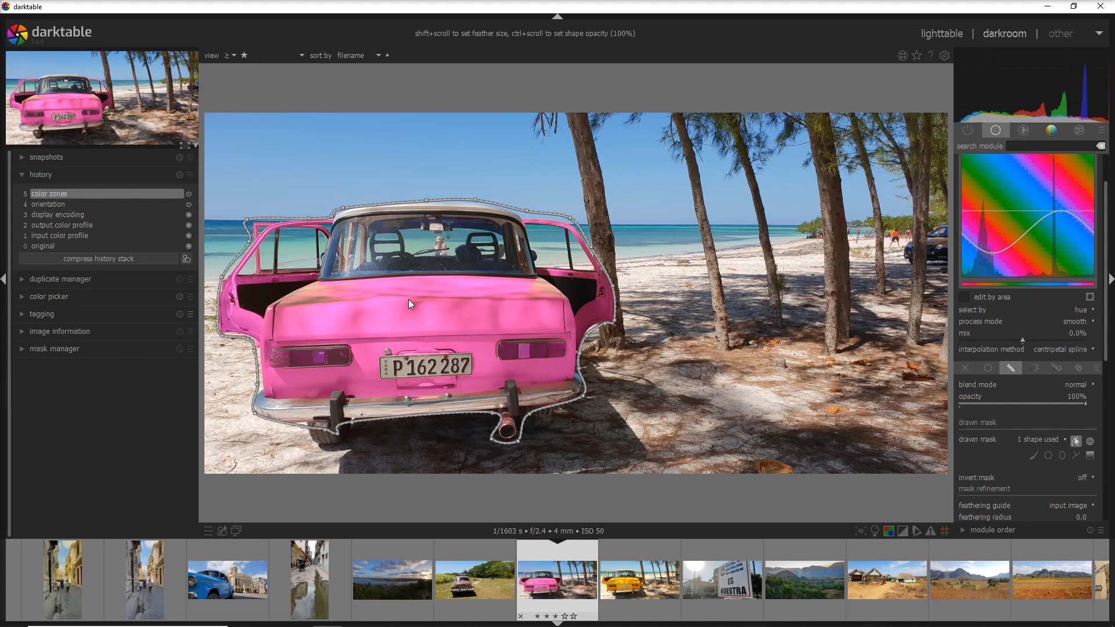
pyautogui.scroll(-3)
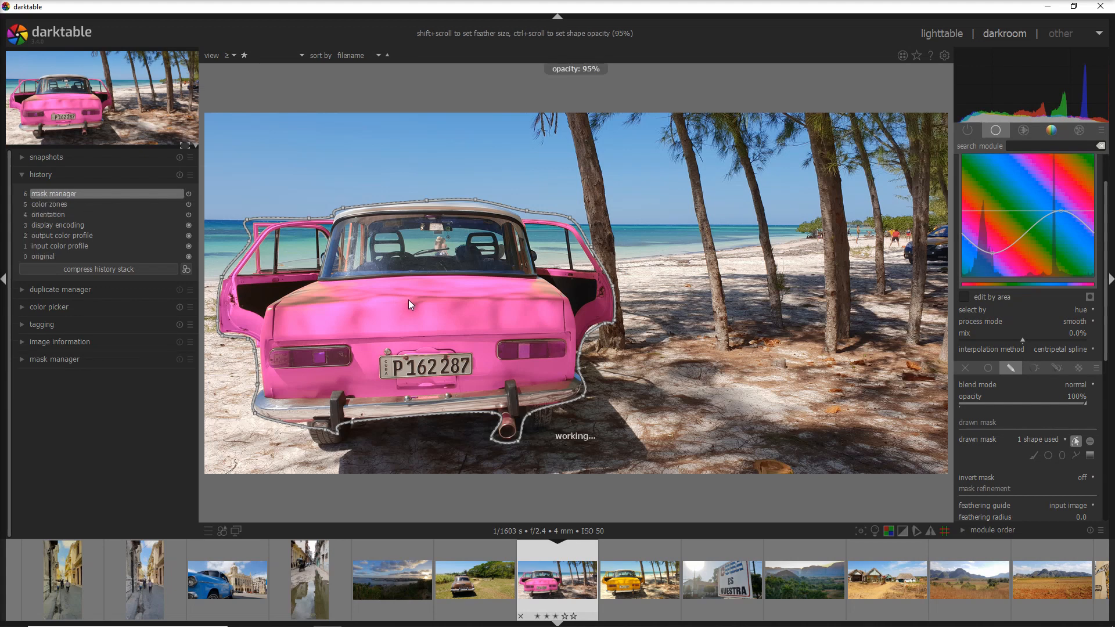
pyautogui.scroll(-3)
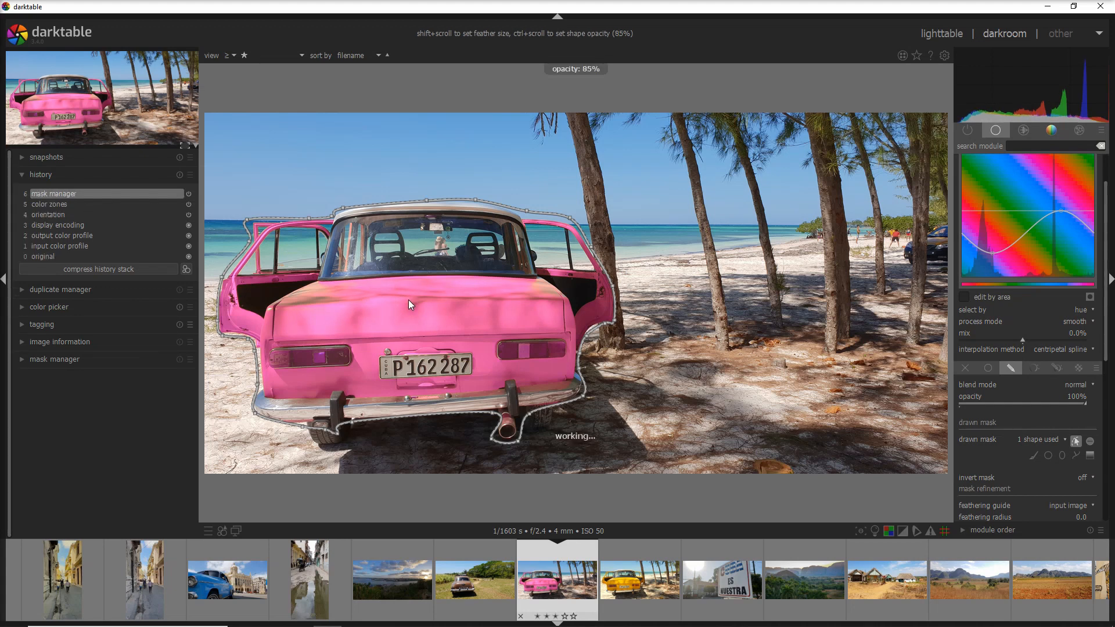
pyautogui.scroll(-3)
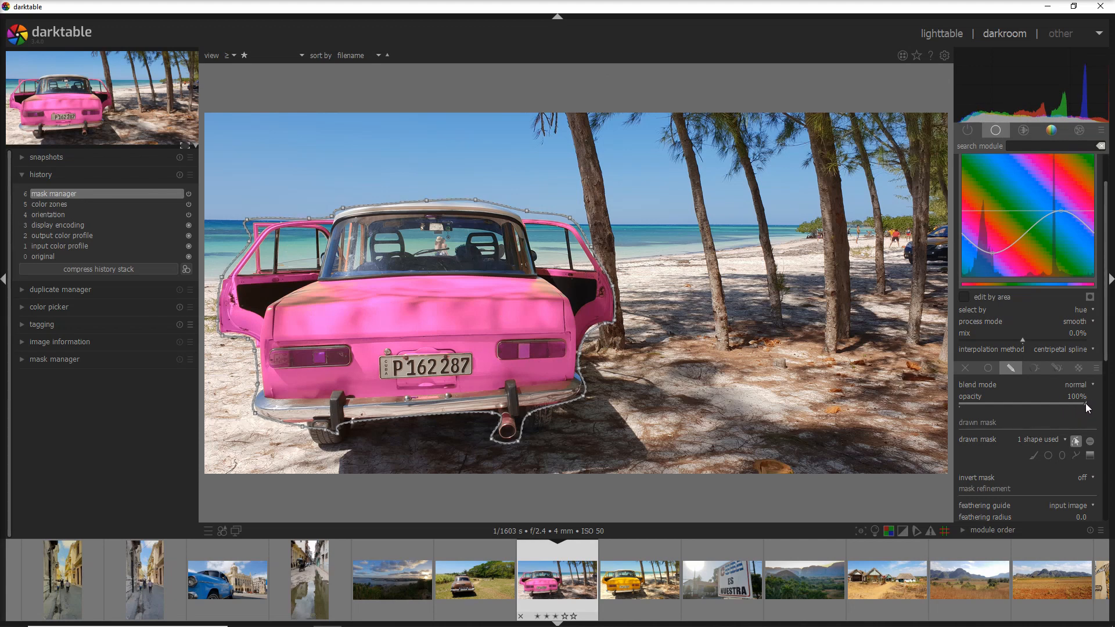
pyautogui.moveTo(1074, 403); pyautogui.dragTo(1017, 403)
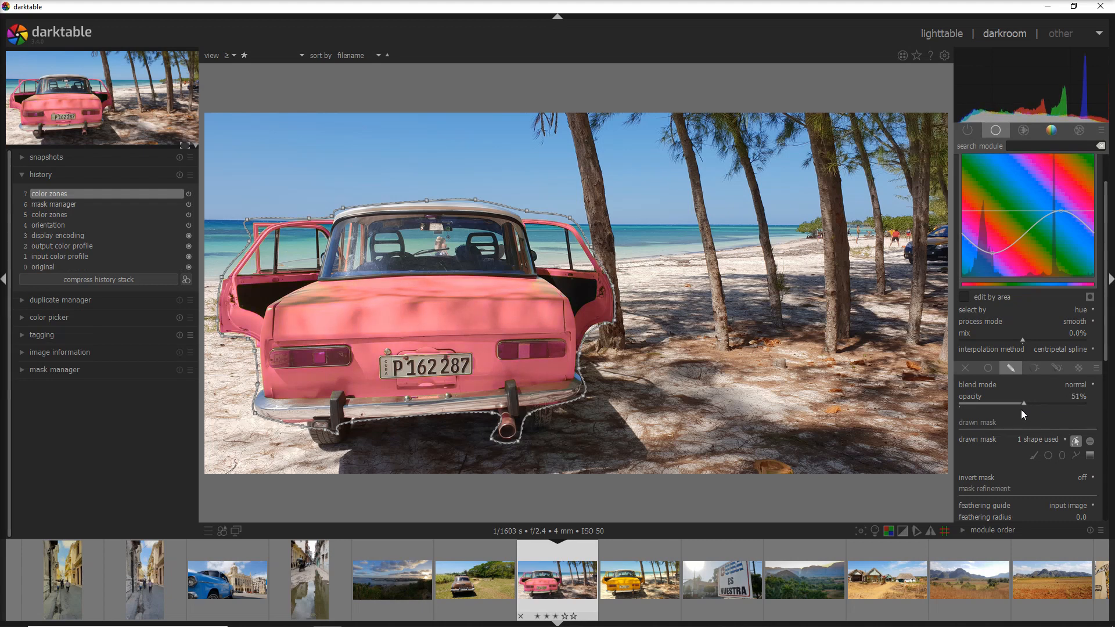
pyautogui.scroll(-3)
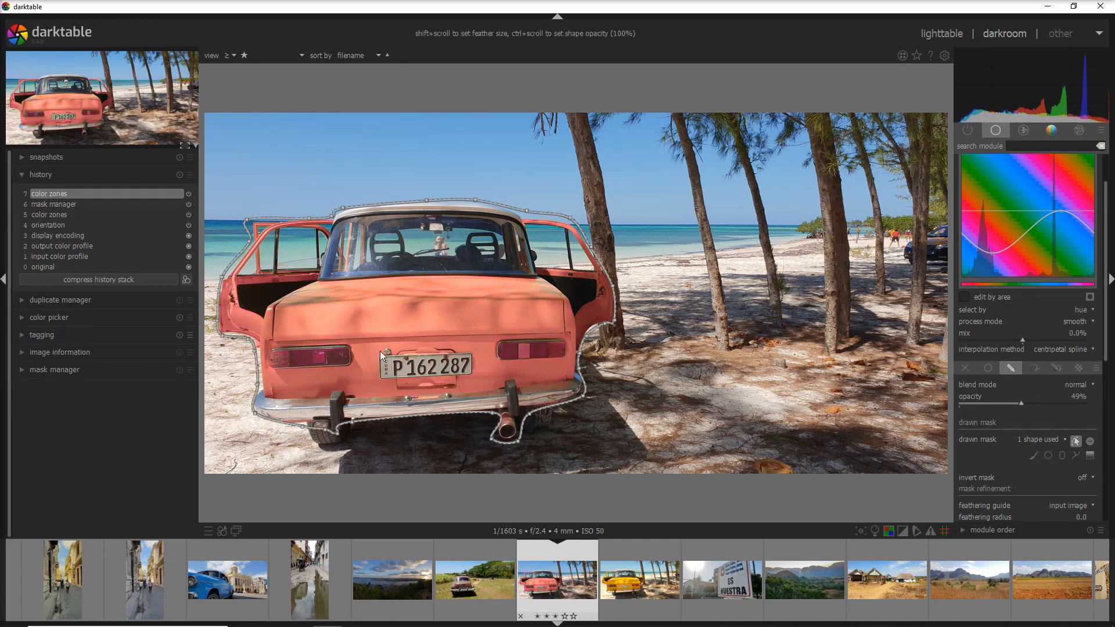
pyautogui.moveTo(463, 271)
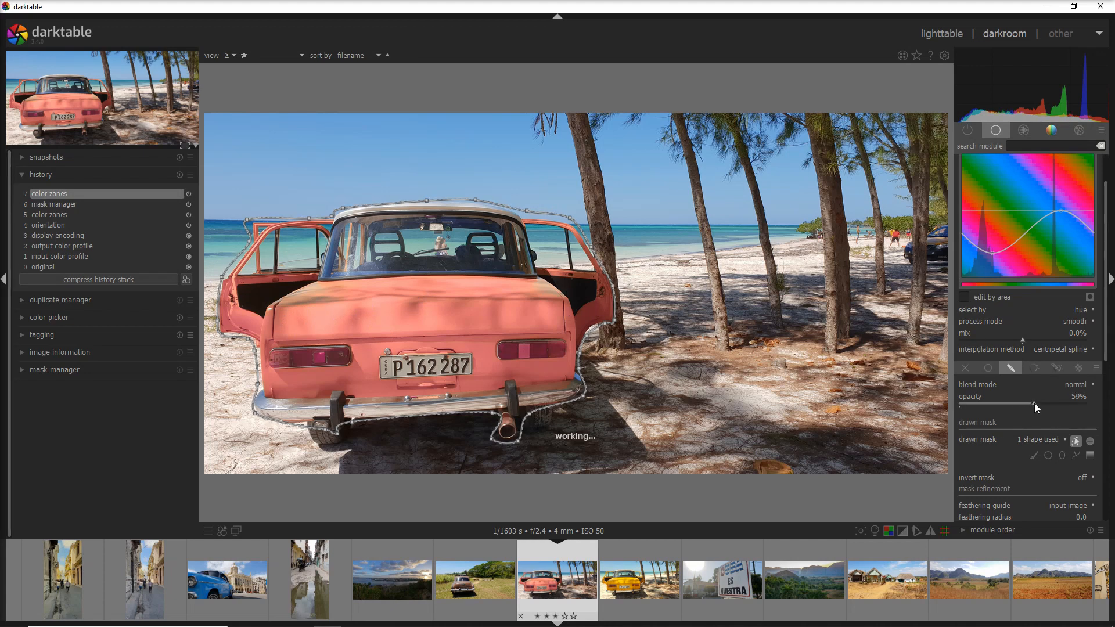
pyautogui.moveTo(1032, 406); pyautogui.dragTo(1088, 406)
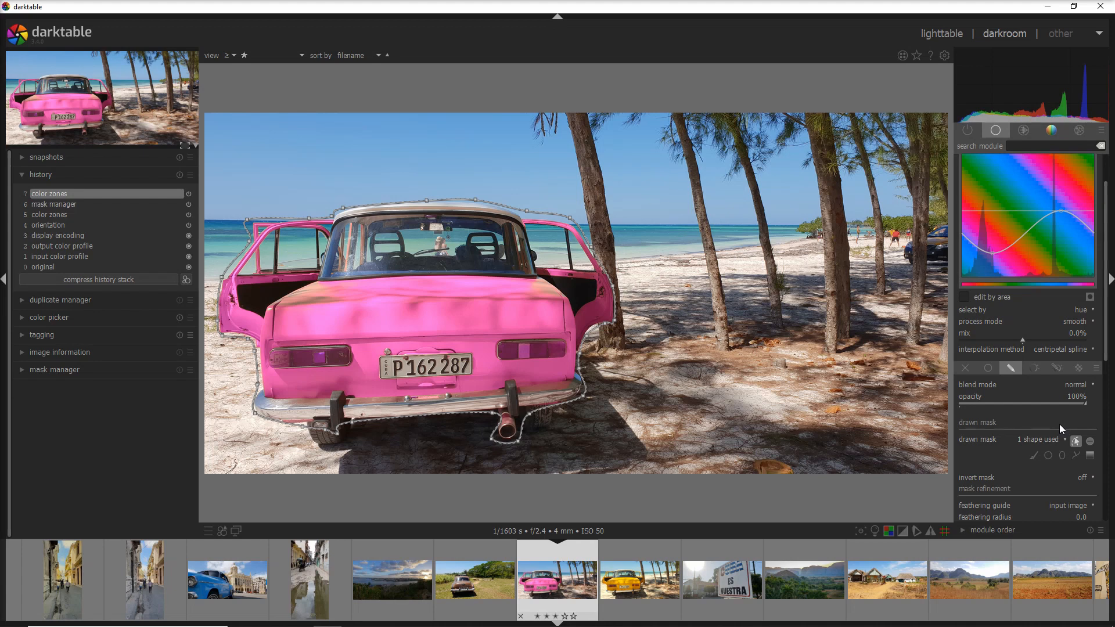
pyautogui.moveTo(663, 407)
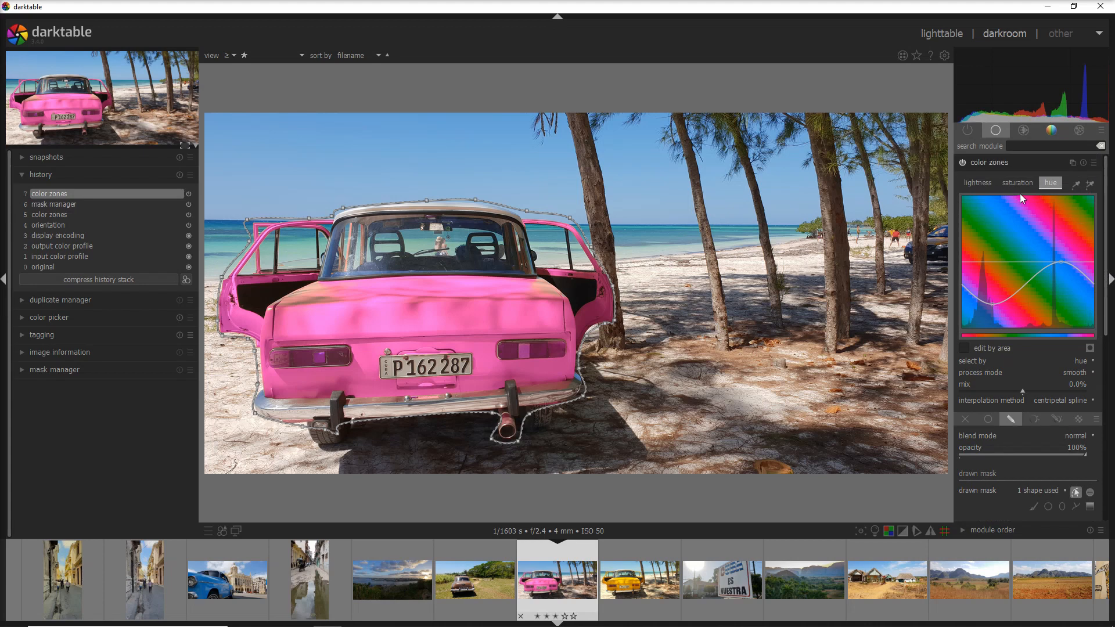
# Adjust the saturation curve for red and orange hues, briefly greying the car, then restore it pink
pyautogui.click(1017, 183)
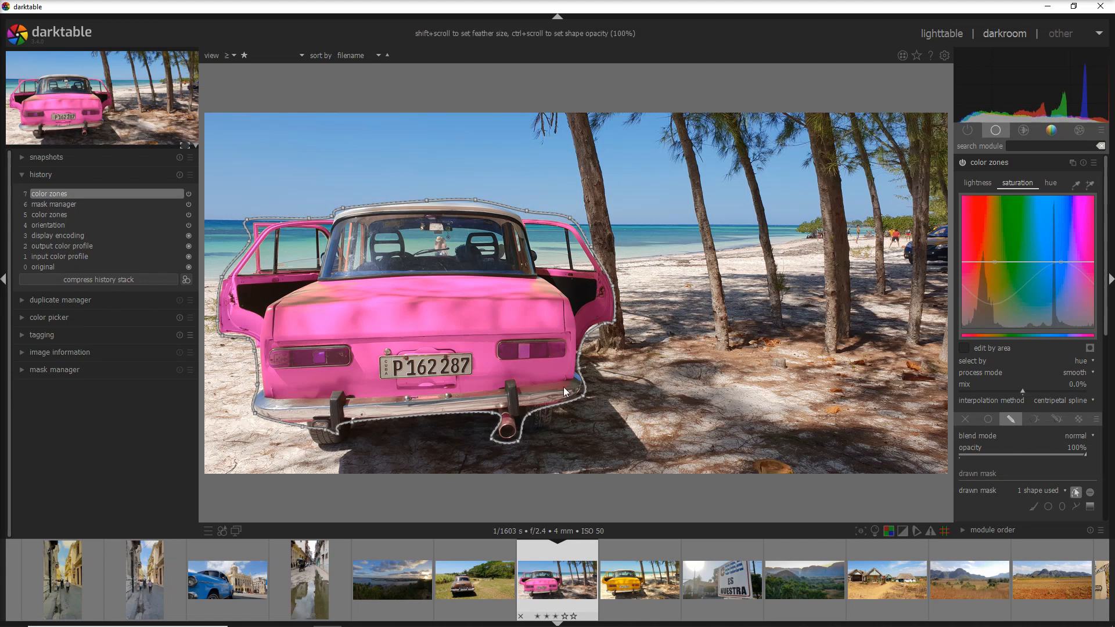
pyautogui.moveTo(438, 291)
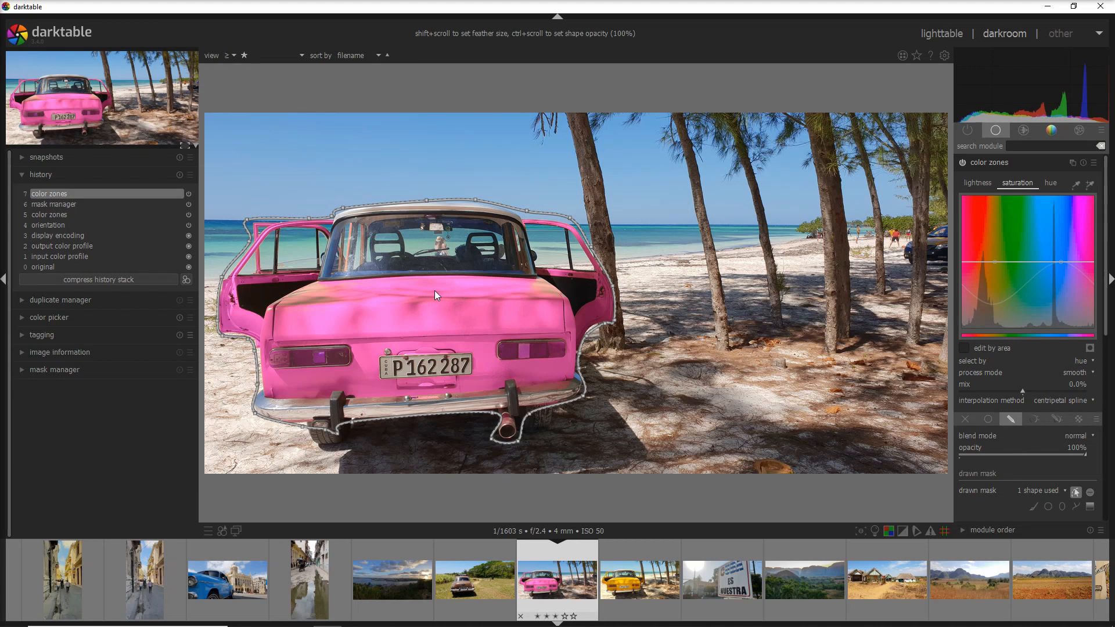
pyautogui.moveTo(434, 299)
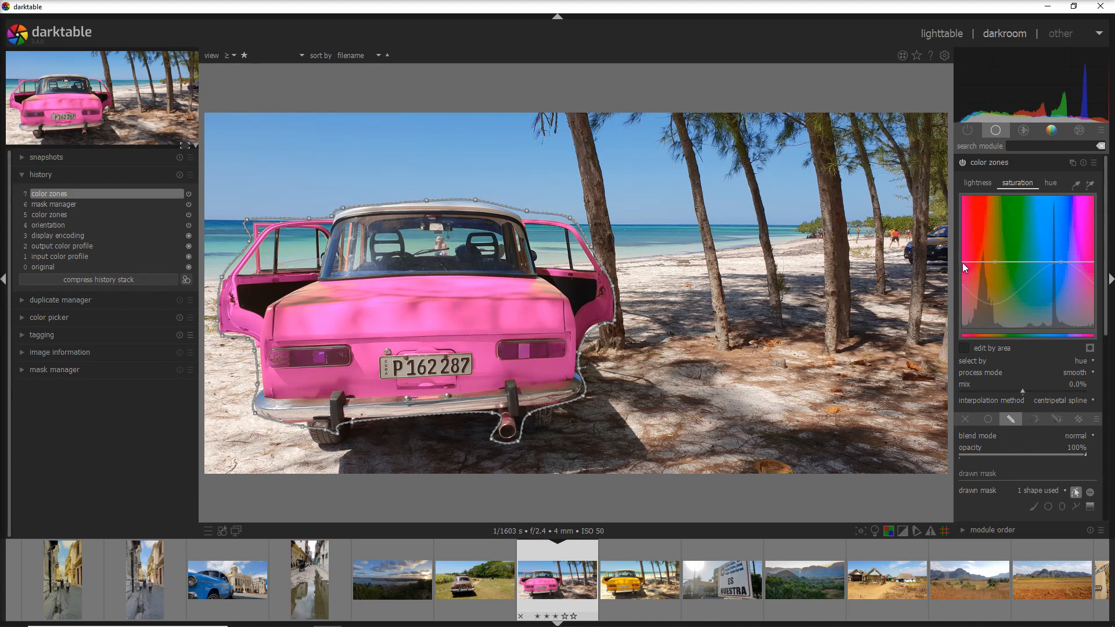
pyautogui.moveTo(964, 268); pyautogui.dragTo(964, 309)
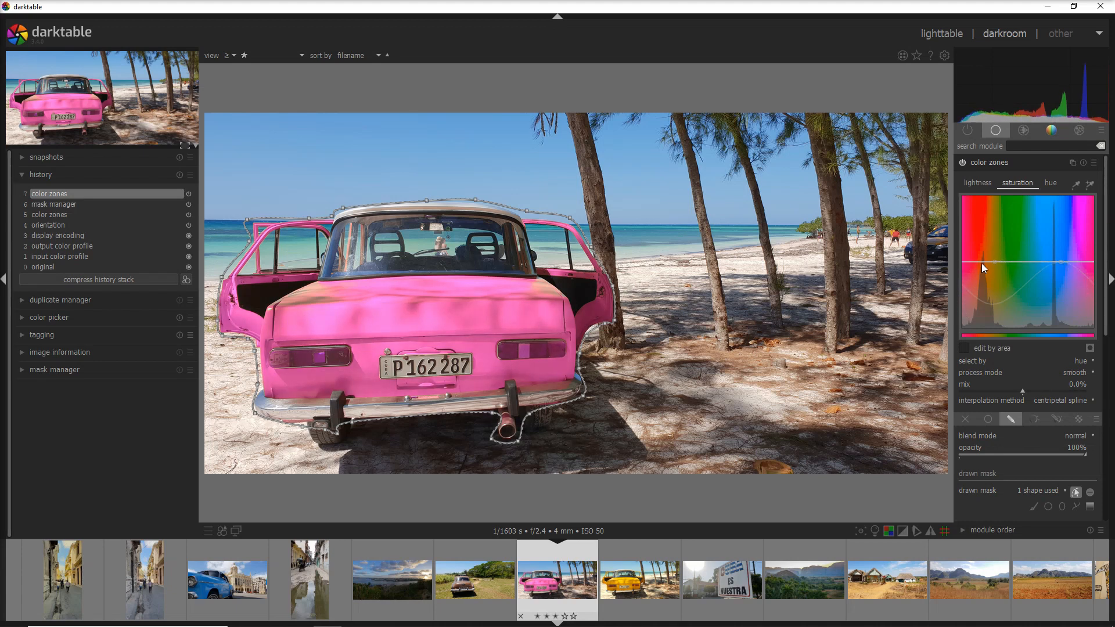
pyautogui.moveTo(998, 268); pyautogui.dragTo(994, 274)
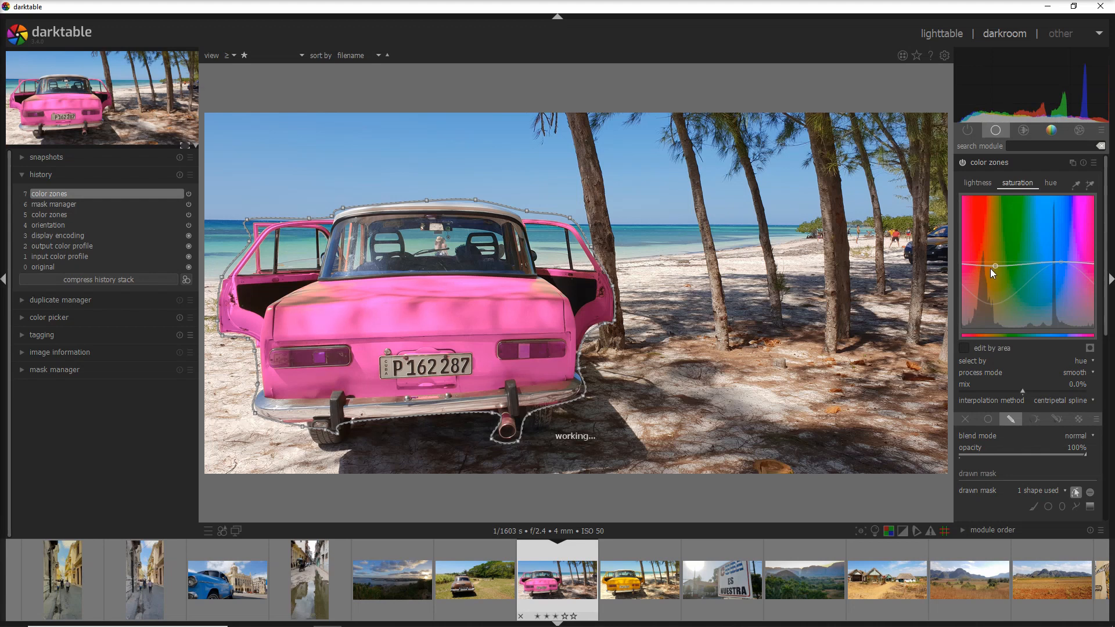
pyautogui.moveTo(996, 266); pyautogui.dragTo(991, 295)
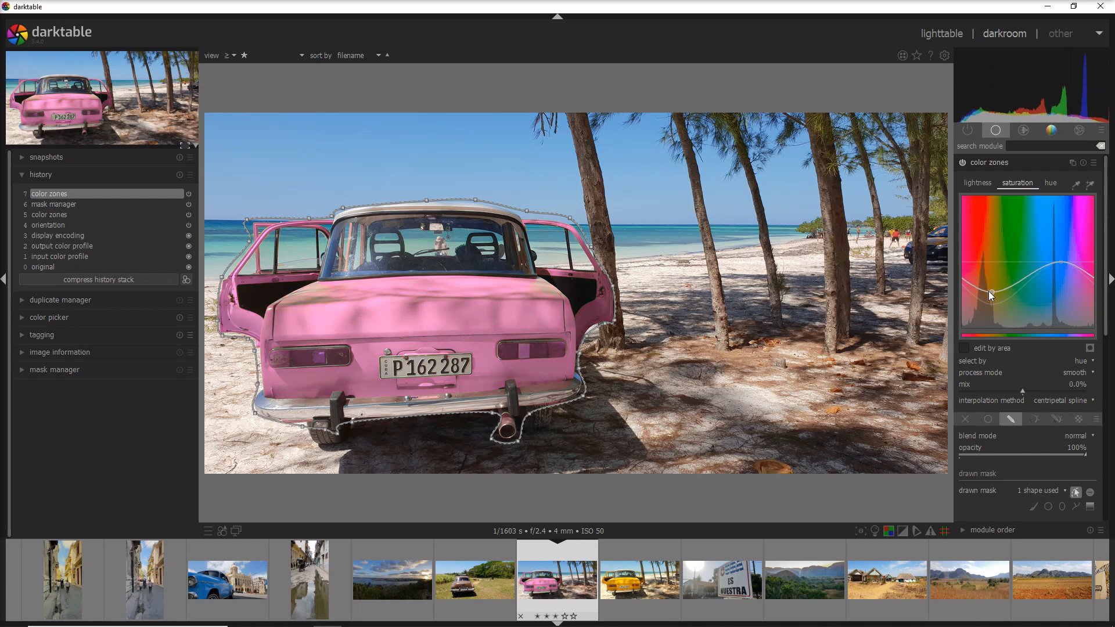
pyautogui.moveTo(988, 295); pyautogui.dragTo(988, 338)
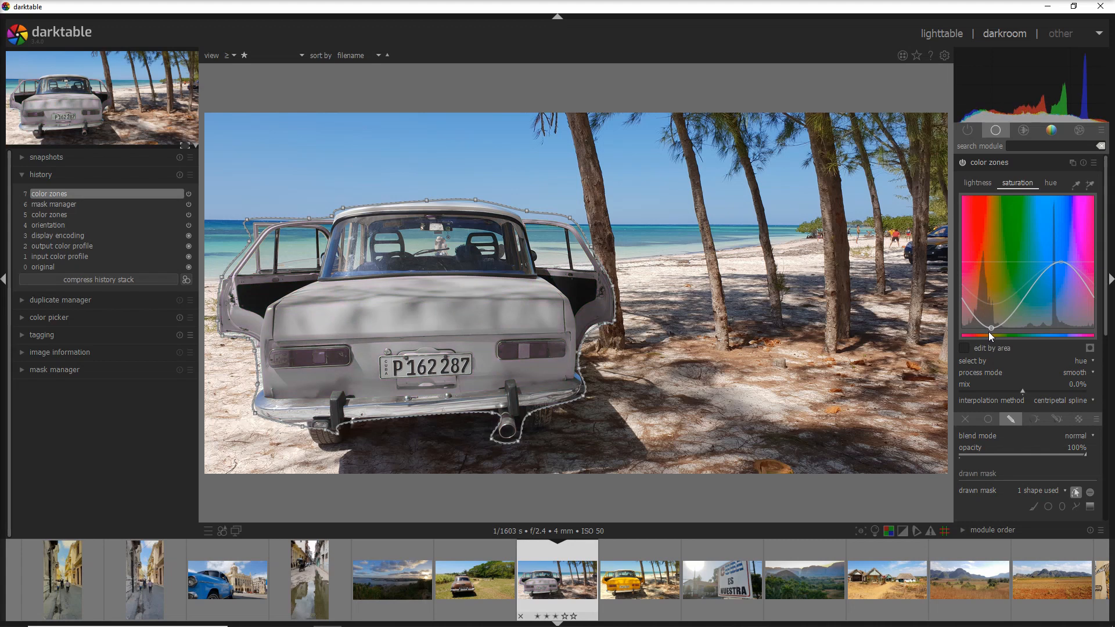
pyautogui.moveTo(992, 336); pyautogui.dragTo(992, 285)
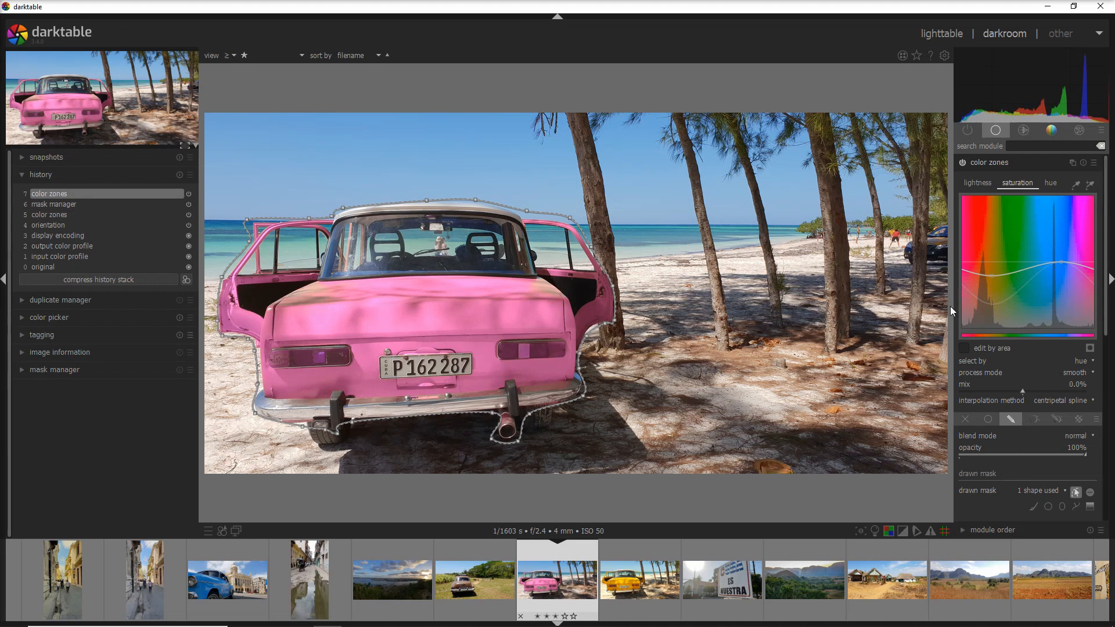
pyautogui.moveTo(466, 217)
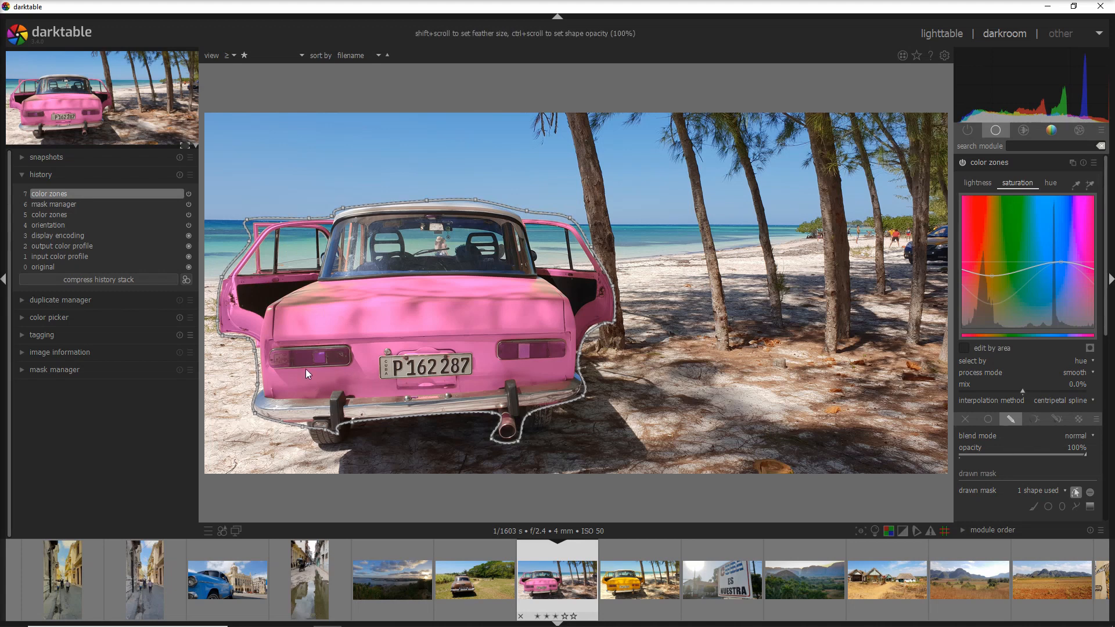
pyautogui.moveTo(560, 354)
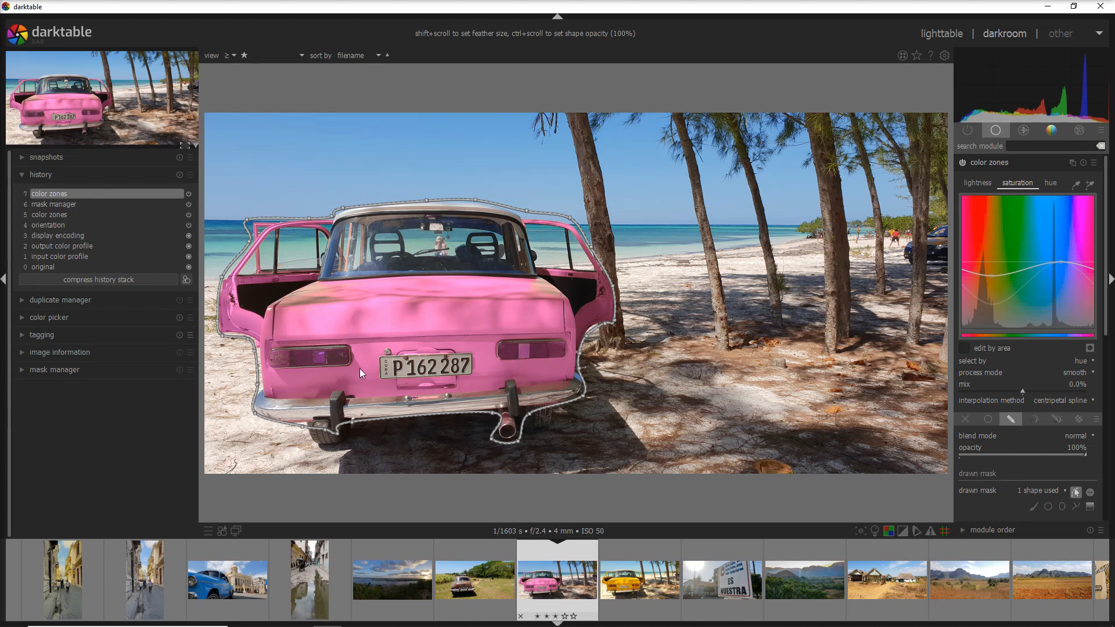
pyautogui.moveTo(363, 360)
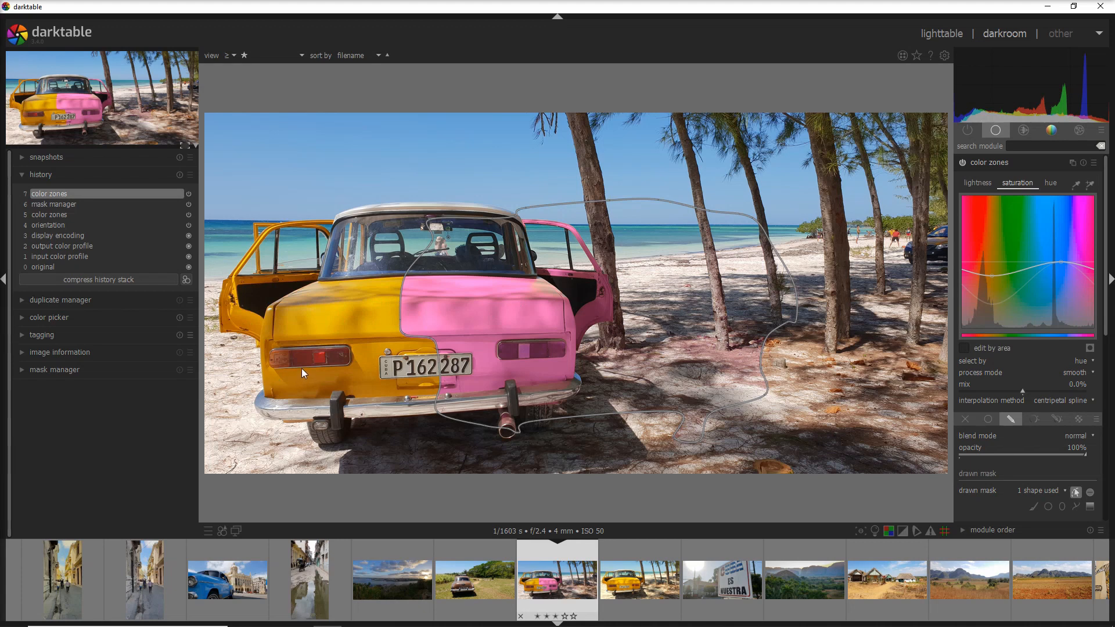
pyautogui.moveTo(541, 348)
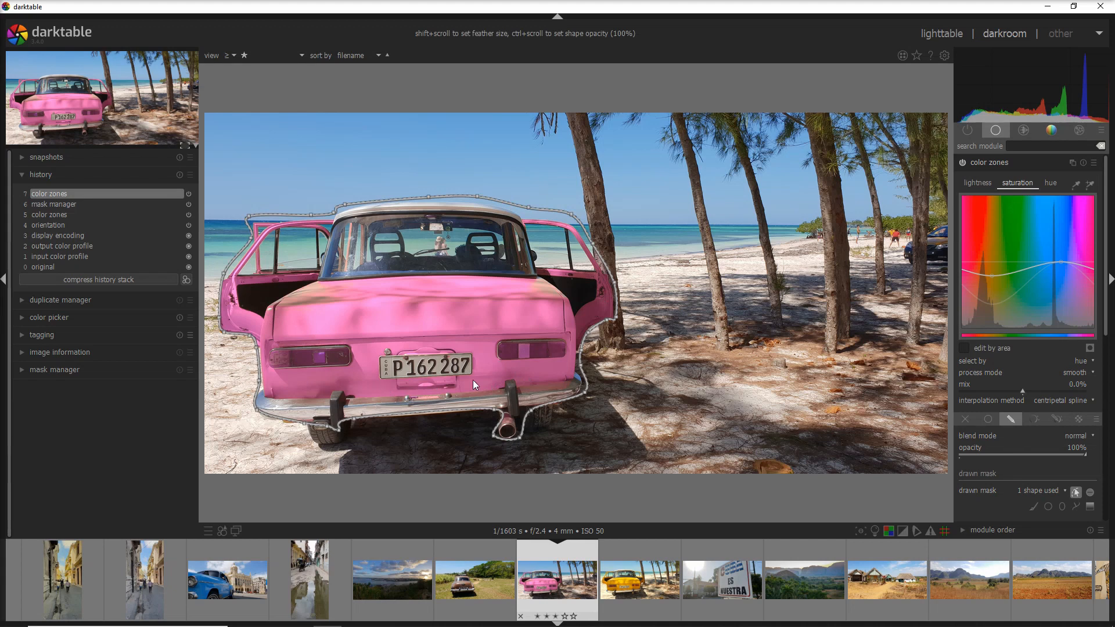
pyautogui.moveTo(498, 323)
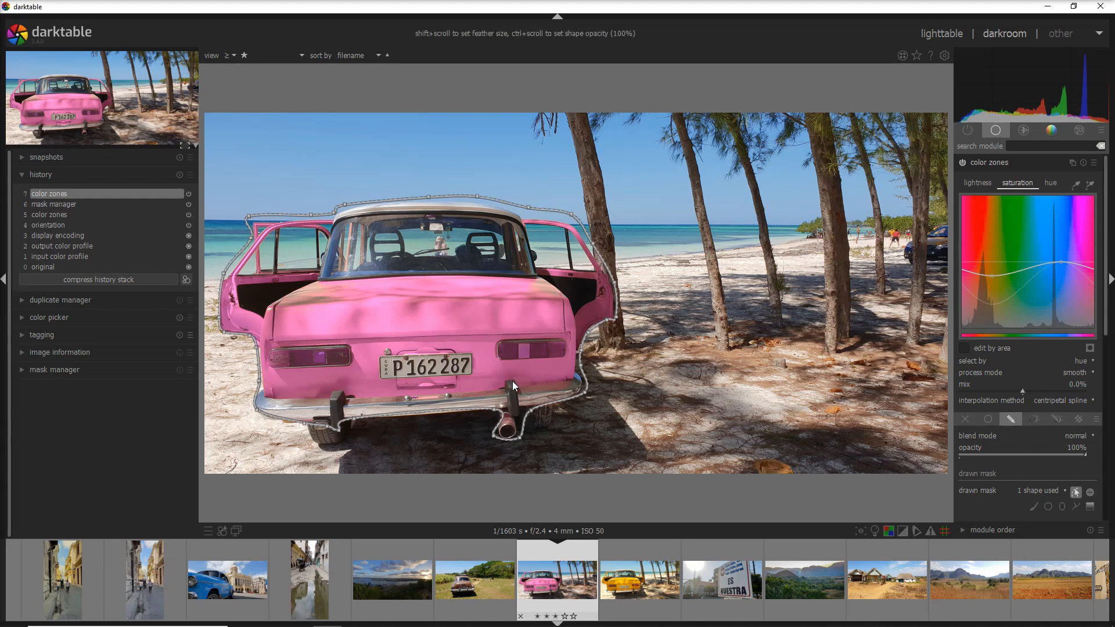
pyautogui.moveTo(562, 292)
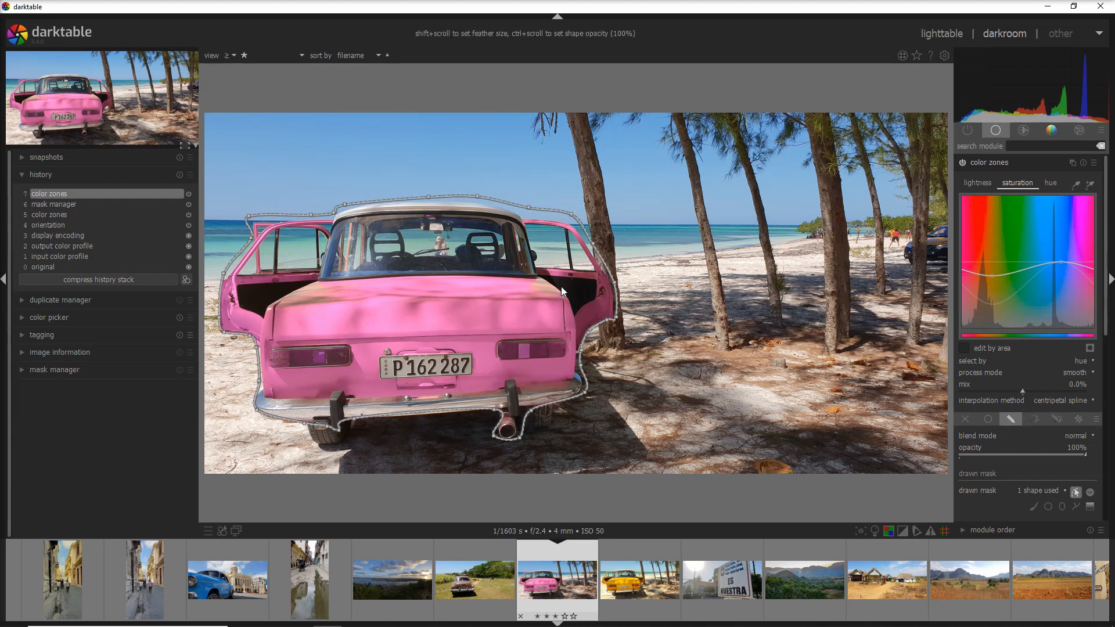